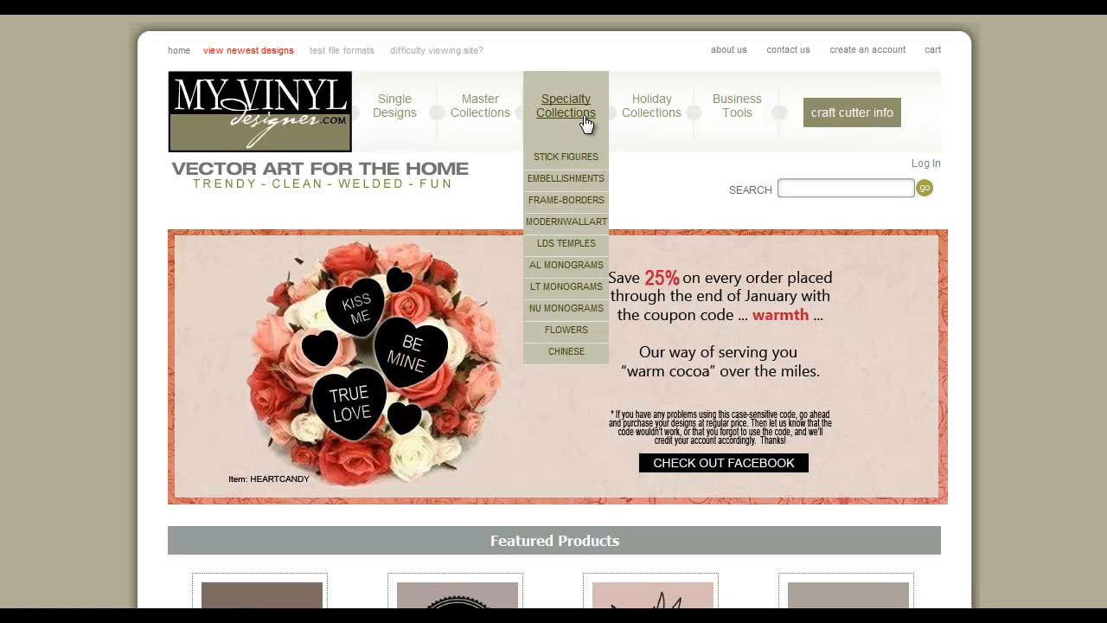
mouse_move(566, 221)
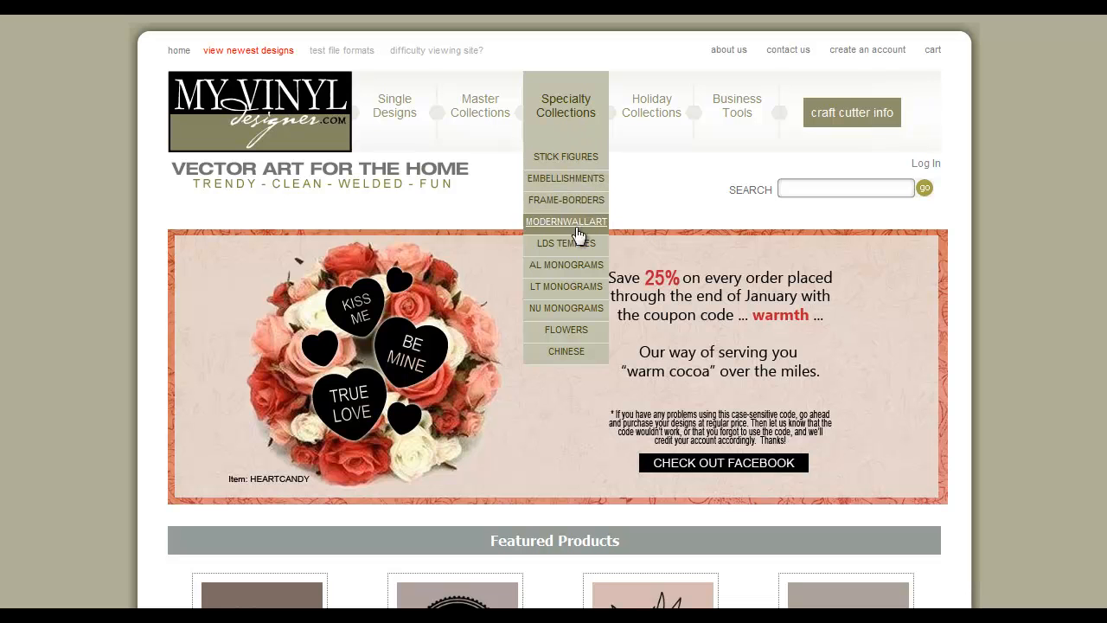
mouse_move(566, 265)
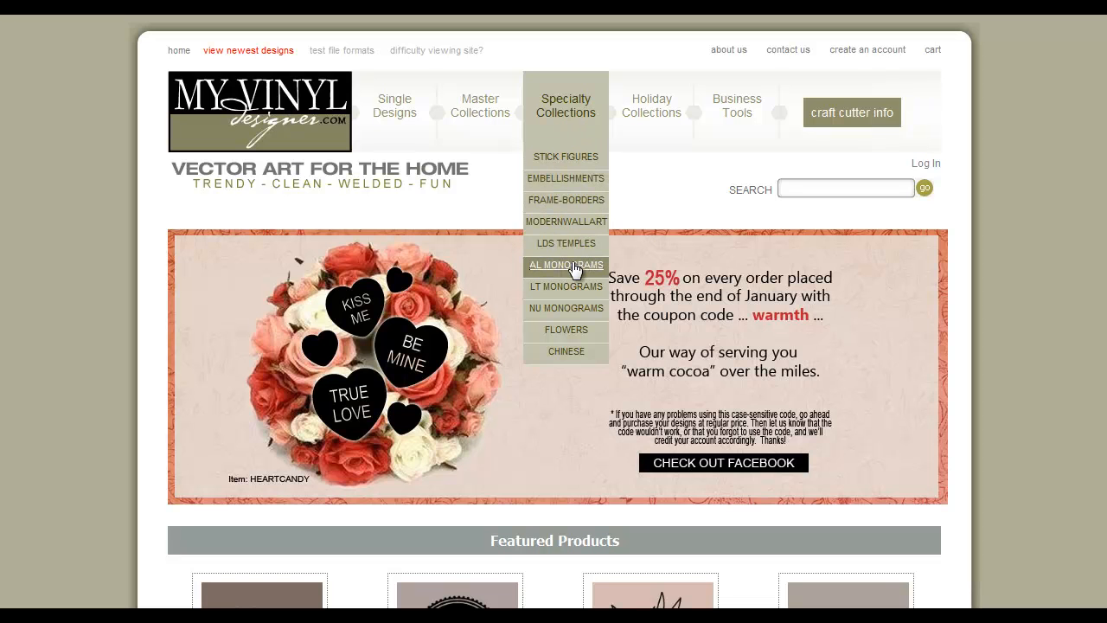
Go to the AL Monograms collection from the Specialty Collections menu.
left_click(565, 265)
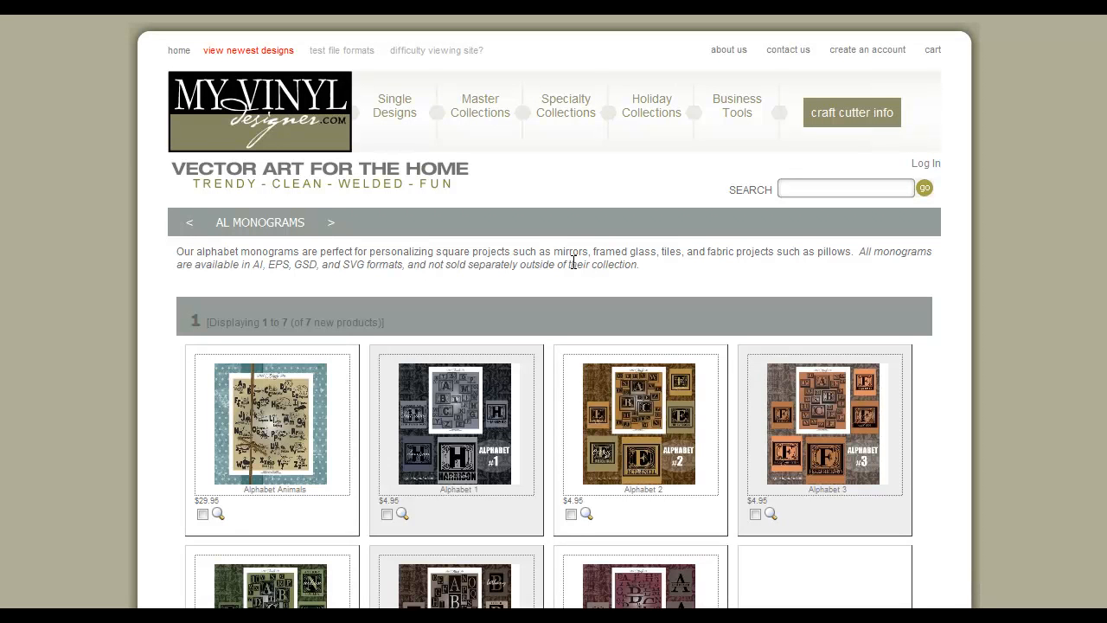
mouse_move(609, 391)
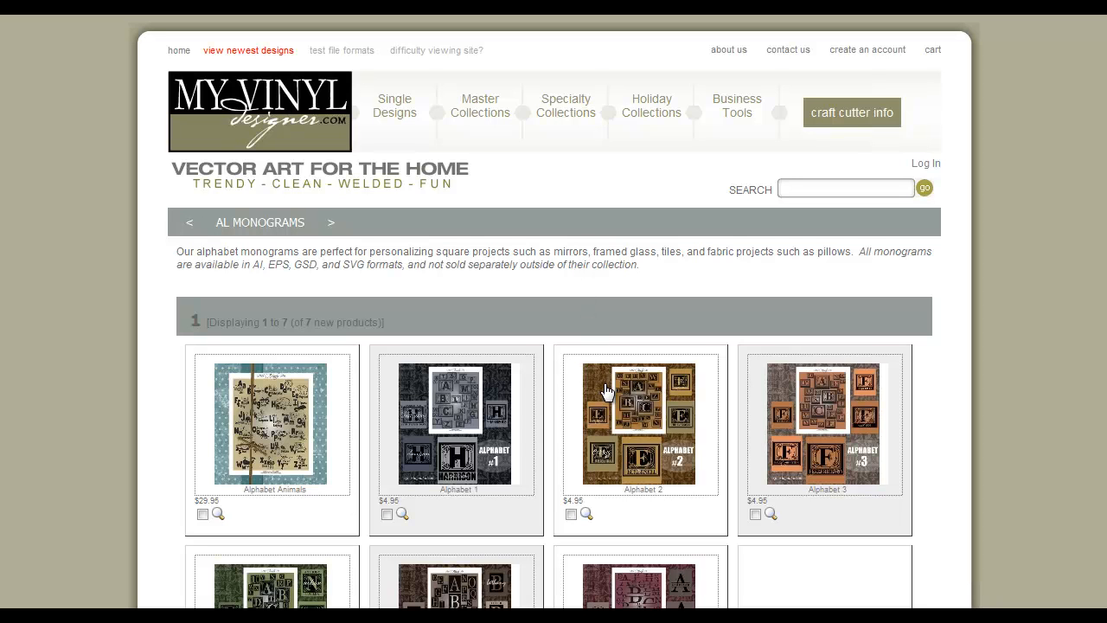
mouse_move(608, 391)
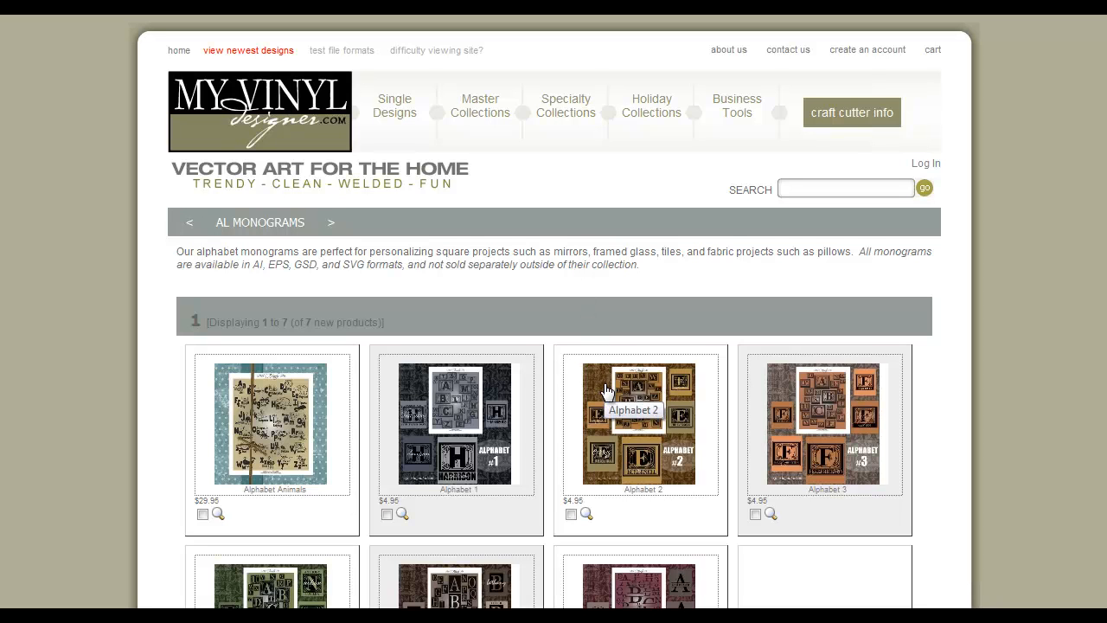
mouse_move(581, 476)
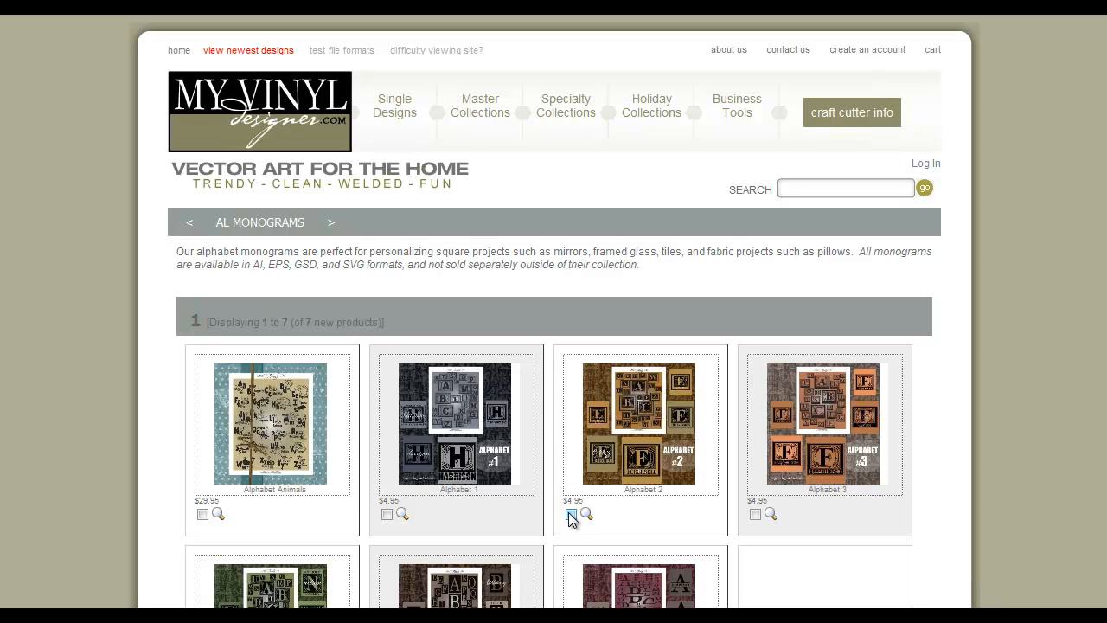
mouse_move(609, 468)
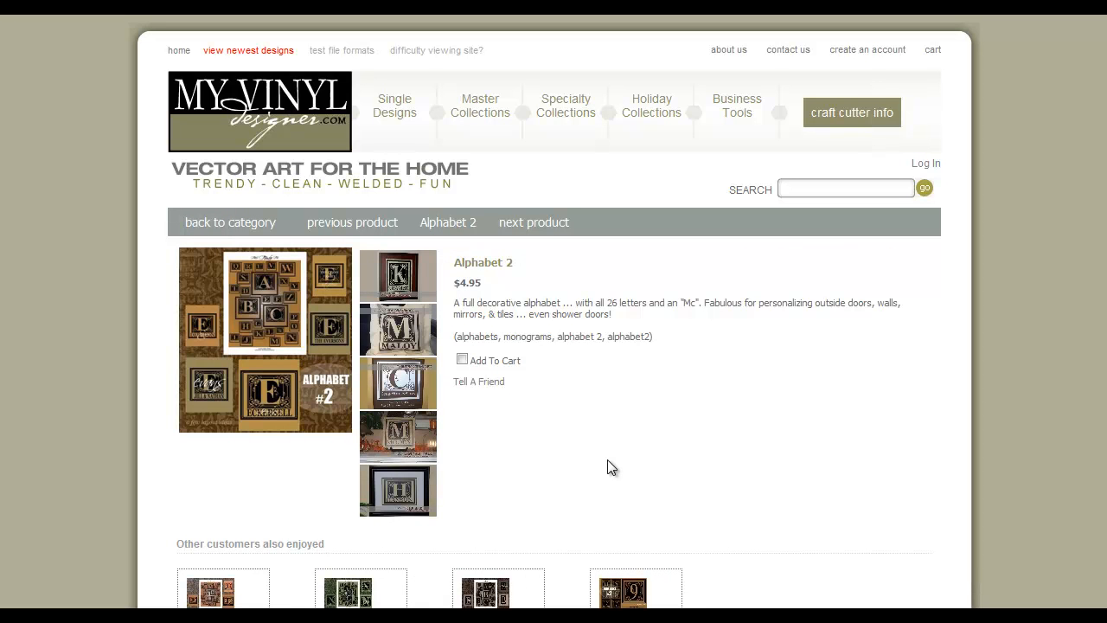
mouse_move(547, 422)
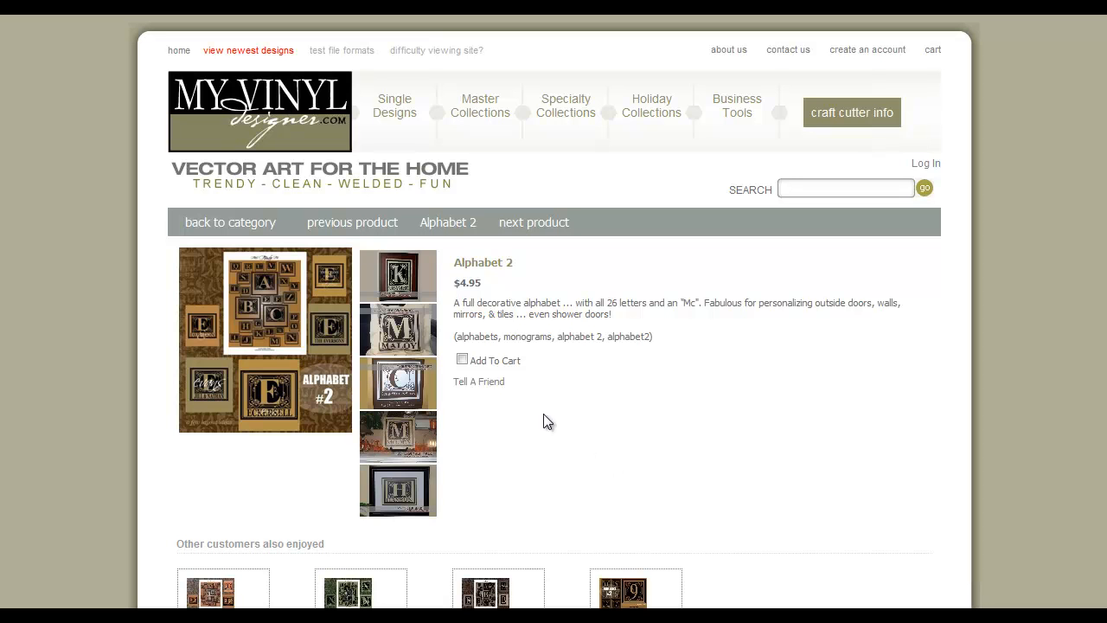
Add the Alphabet 2 design ($4.95) to the cart from its product page.
left_click(462, 359)
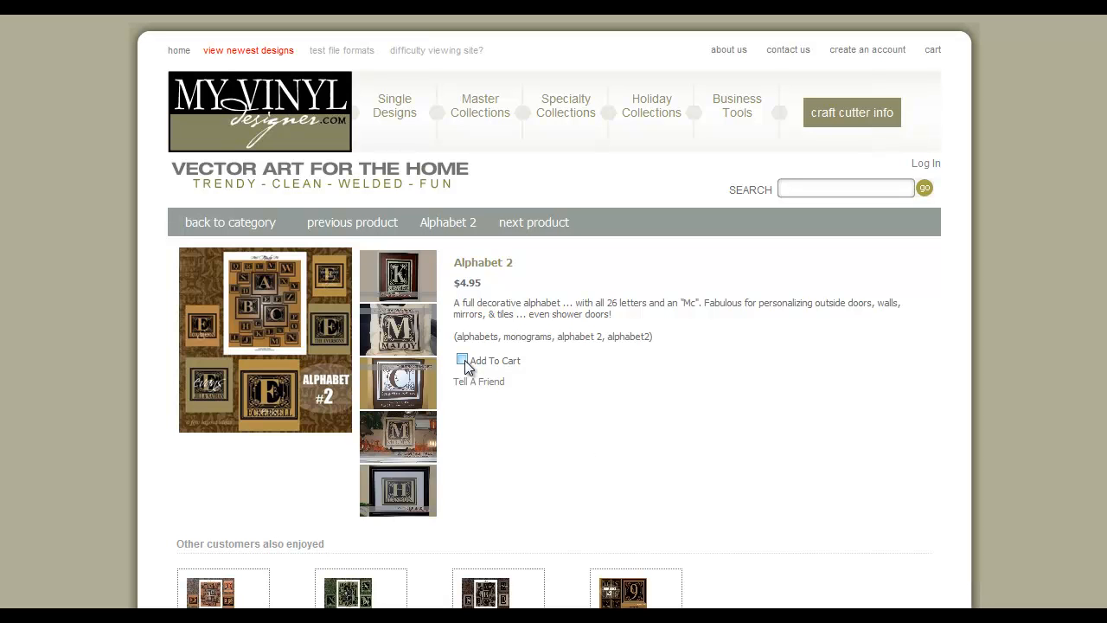
left_click(462, 361)
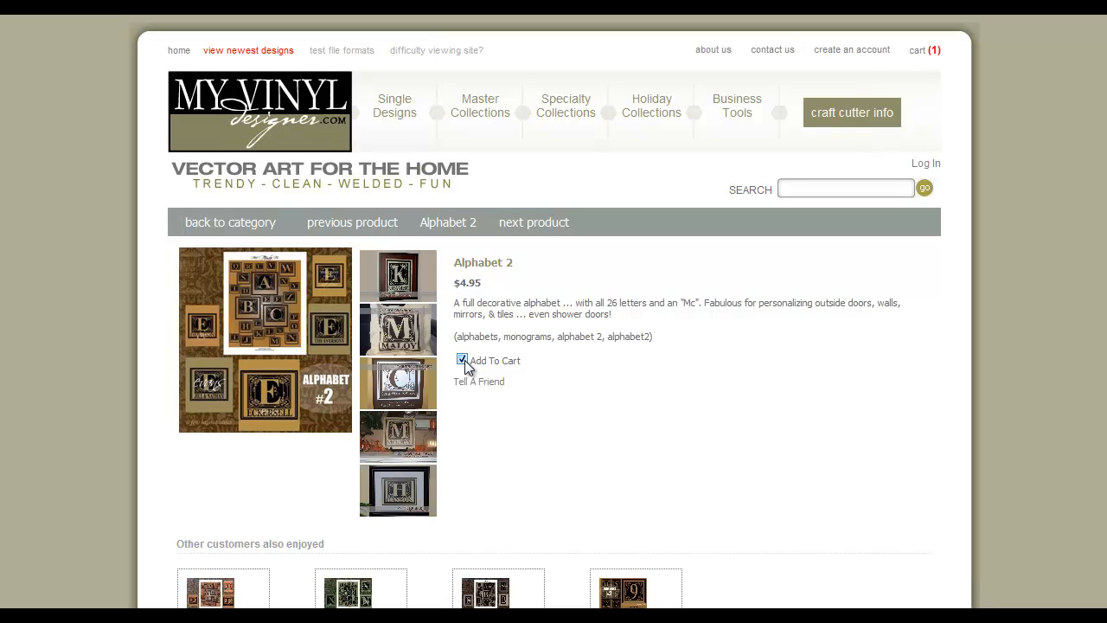
mouse_move(533, 327)
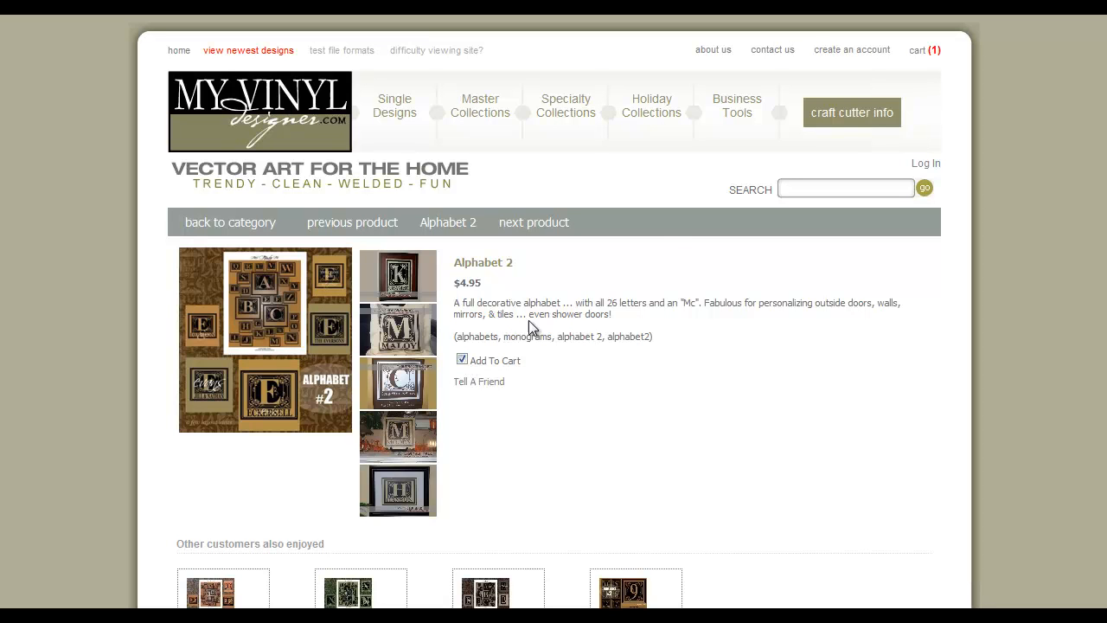
mouse_move(837, 131)
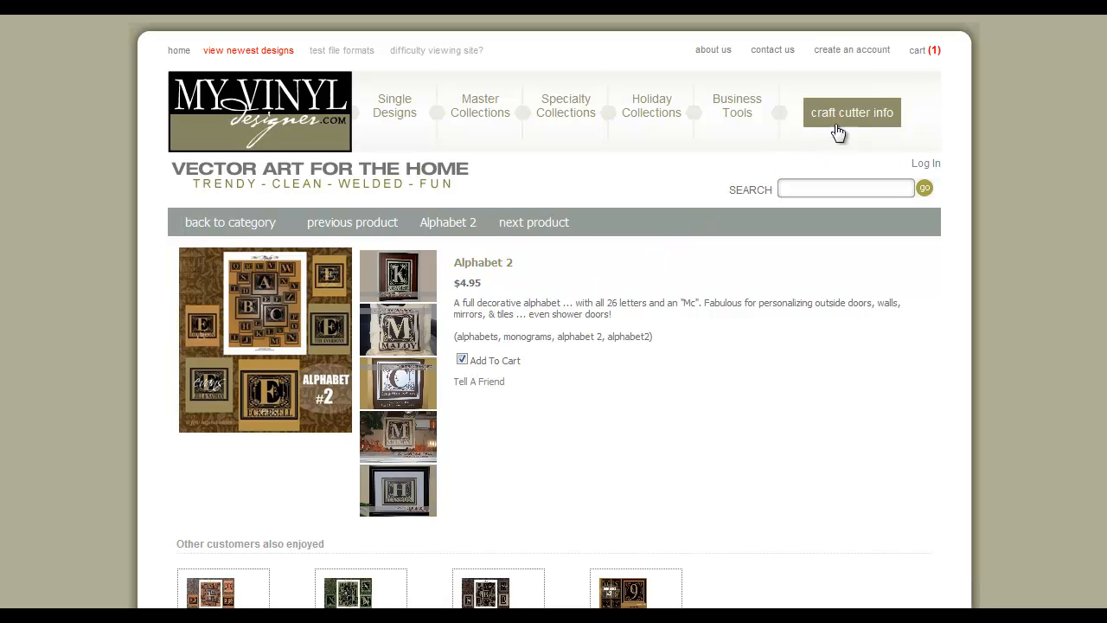
mouse_move(920, 65)
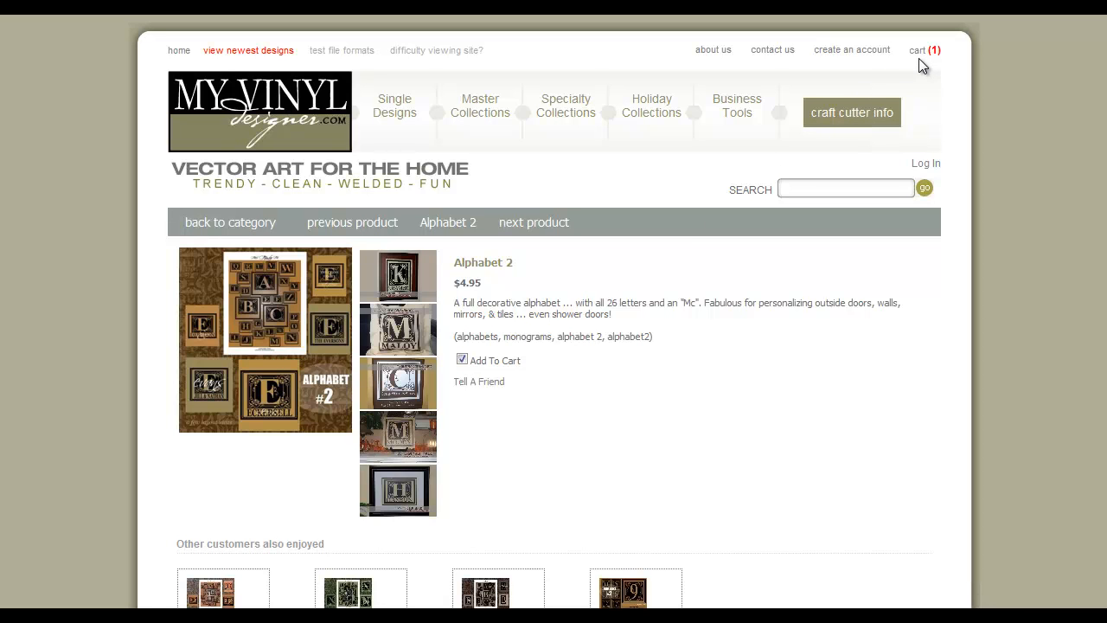
mouse_move(924, 66)
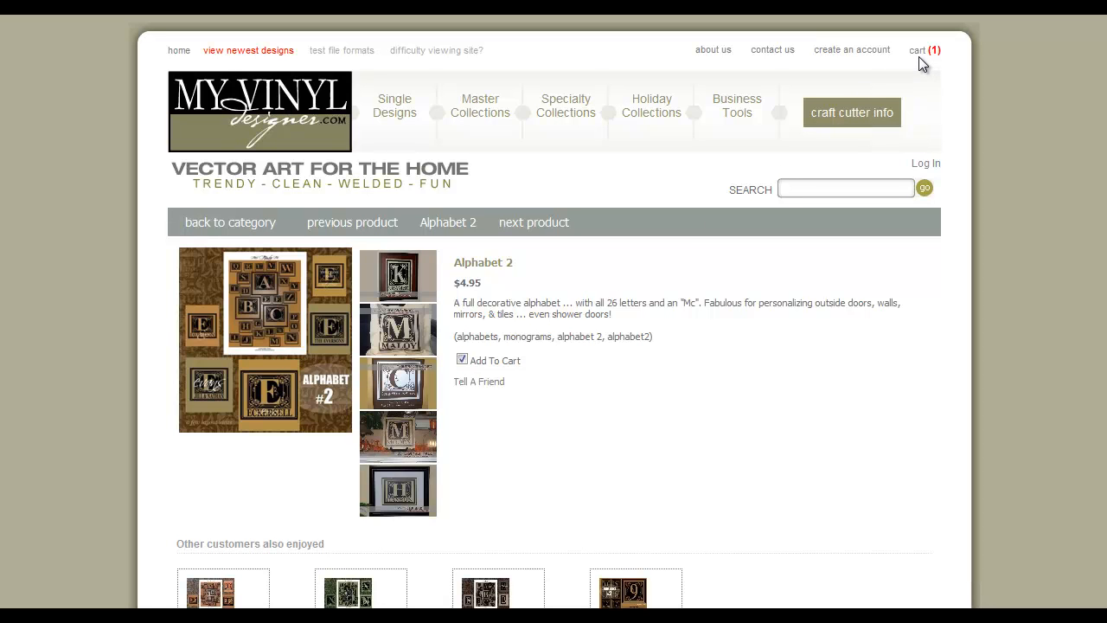
View the shopping cart listing Alphabet 2 at $4.95.
left_click(915, 49)
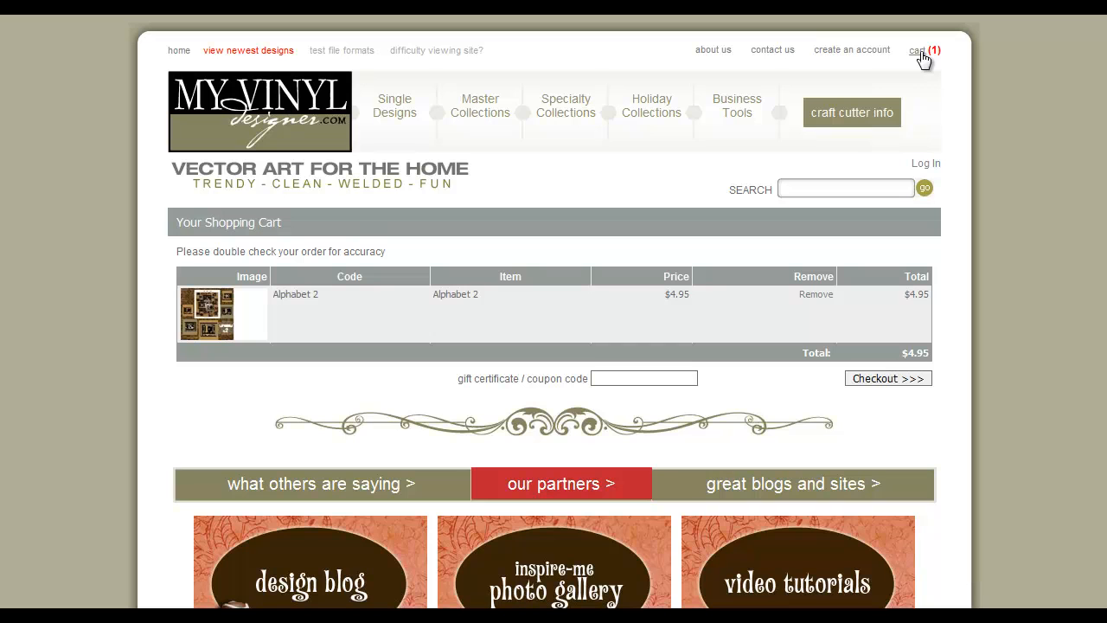
mouse_move(914, 320)
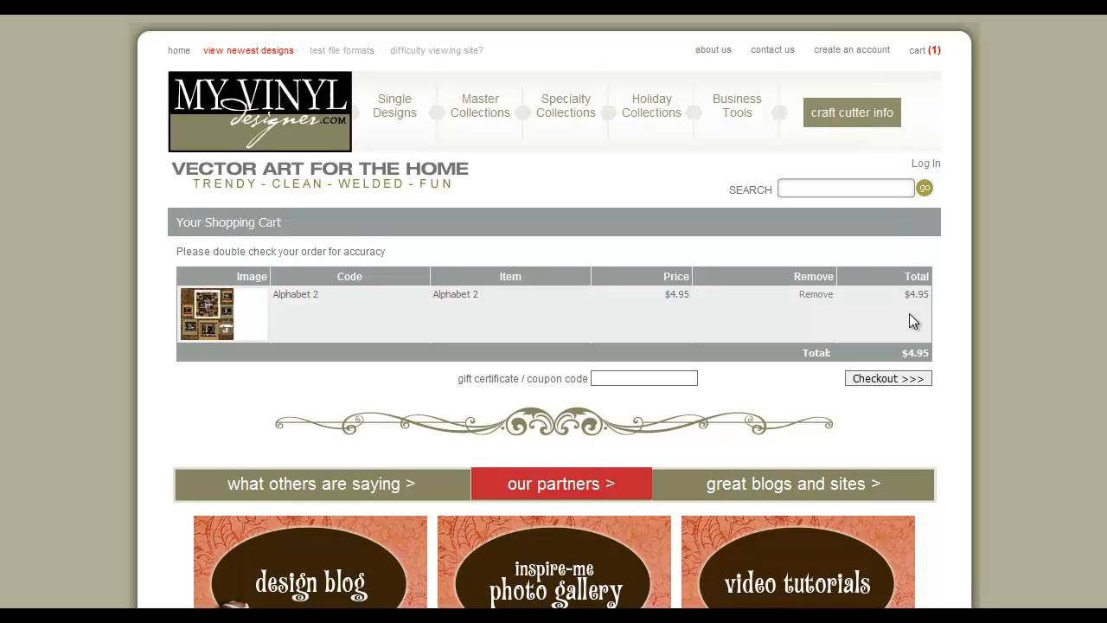
mouse_move(907, 382)
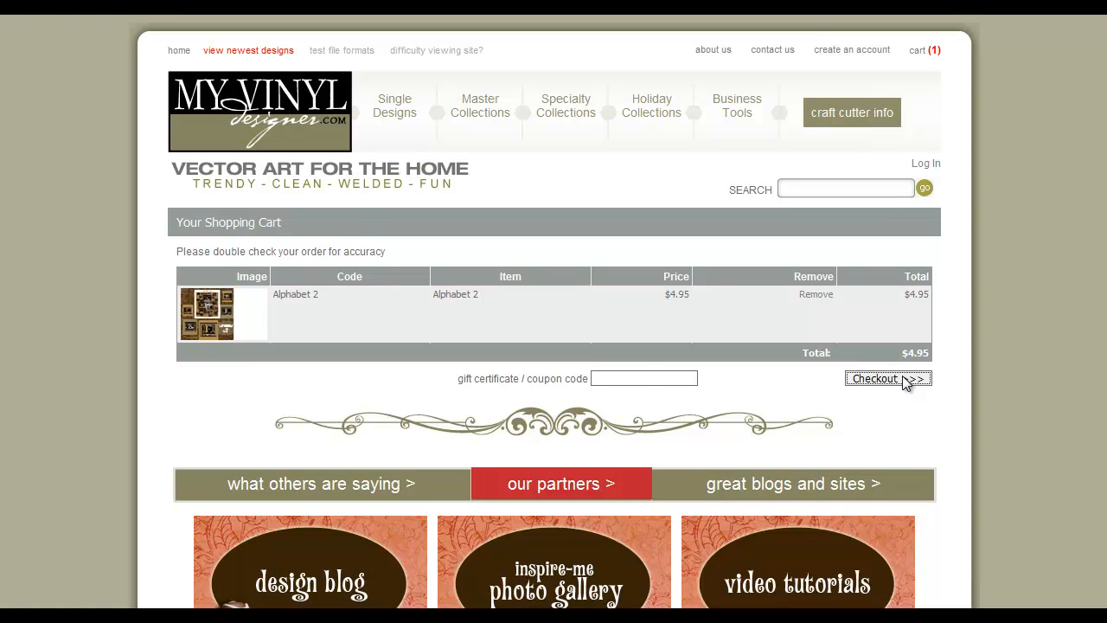
Check out the Alphabet 2 order, log in, and review the billing page with its $4.95 summary.
left_click(886, 377)
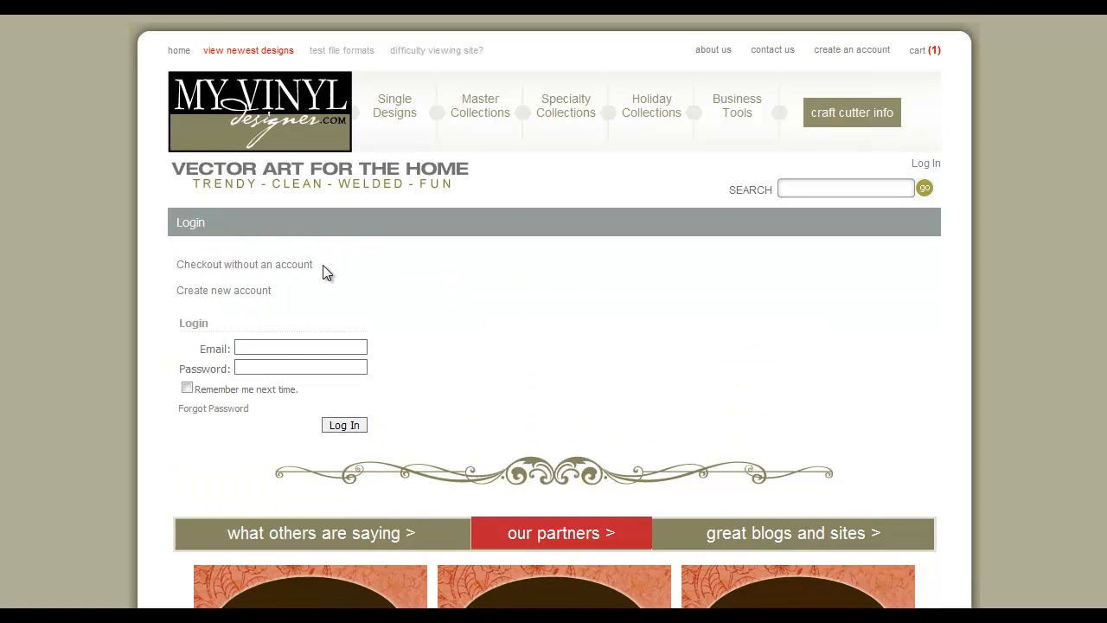
mouse_move(291, 301)
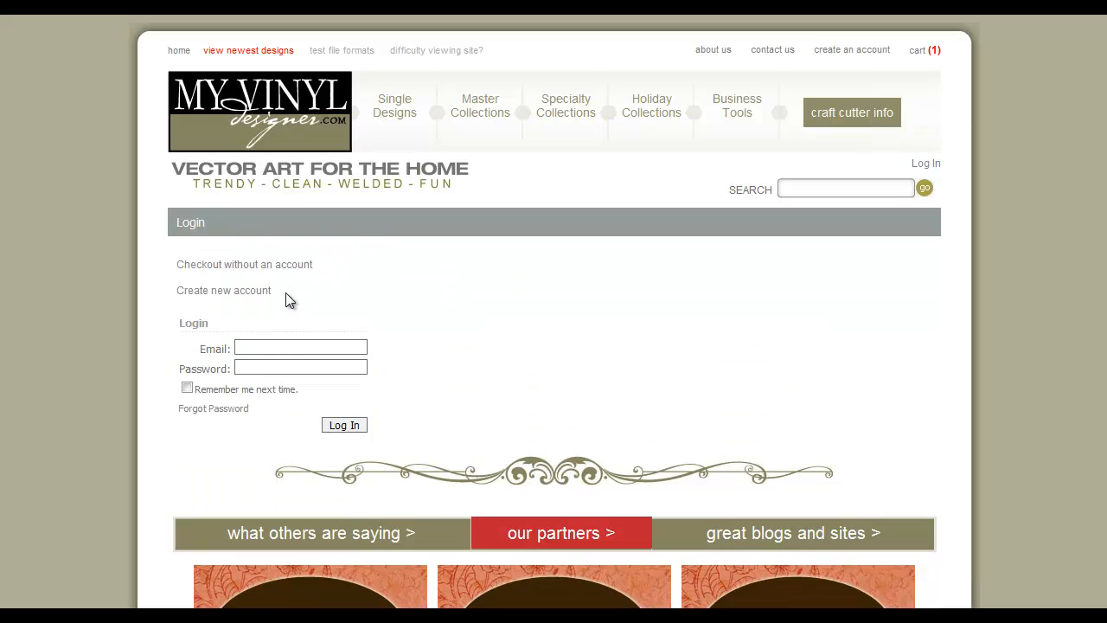
left_click(301, 346)
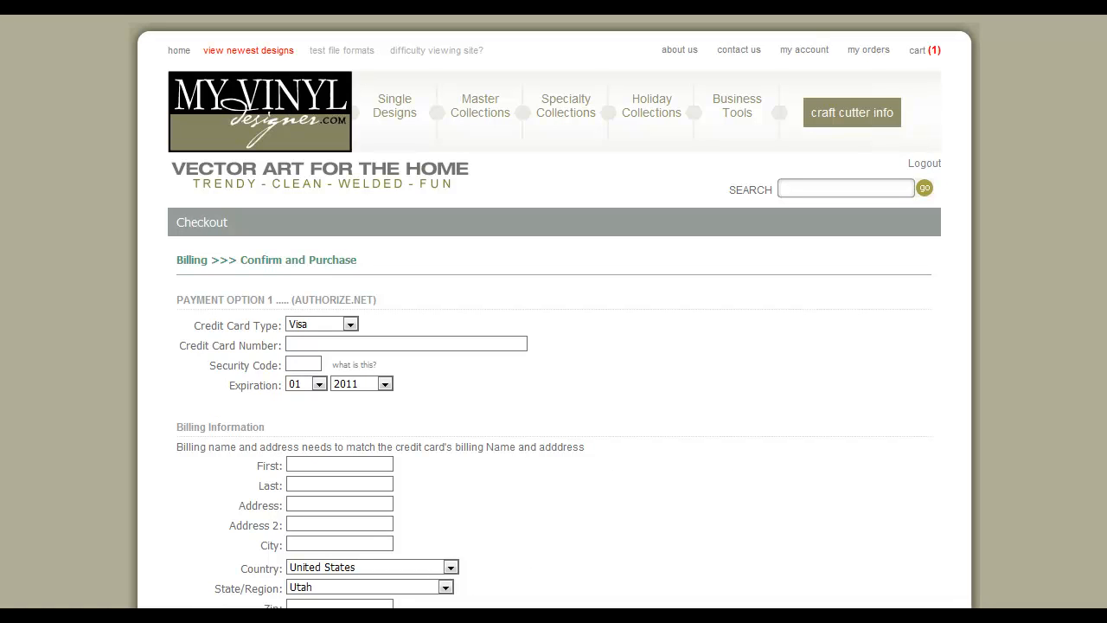
scroll("down", 3)
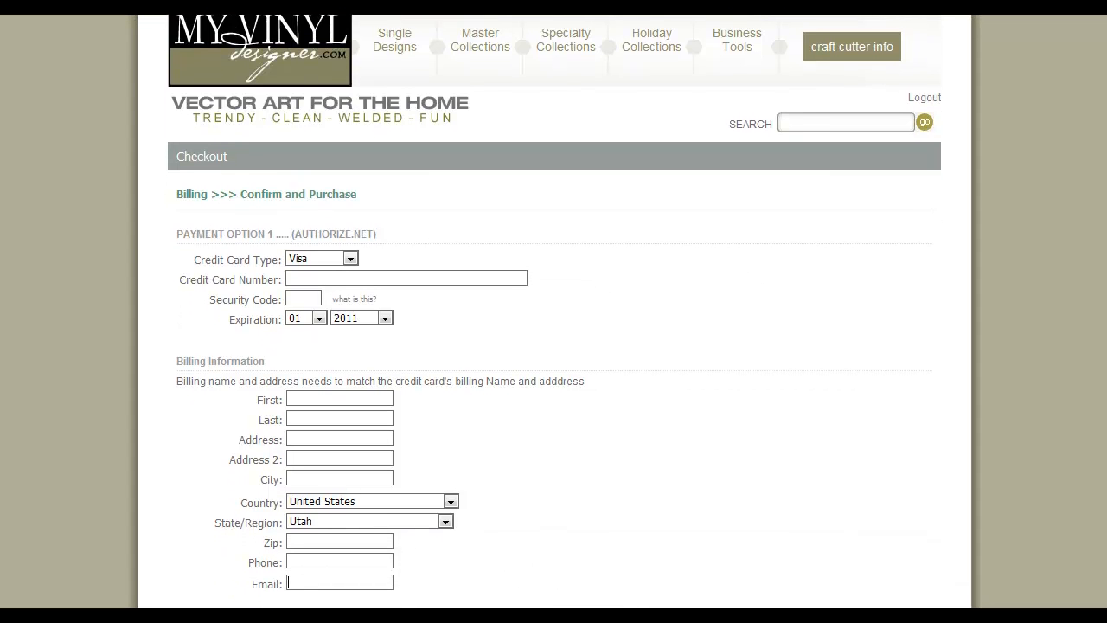
scroll("down", 3)
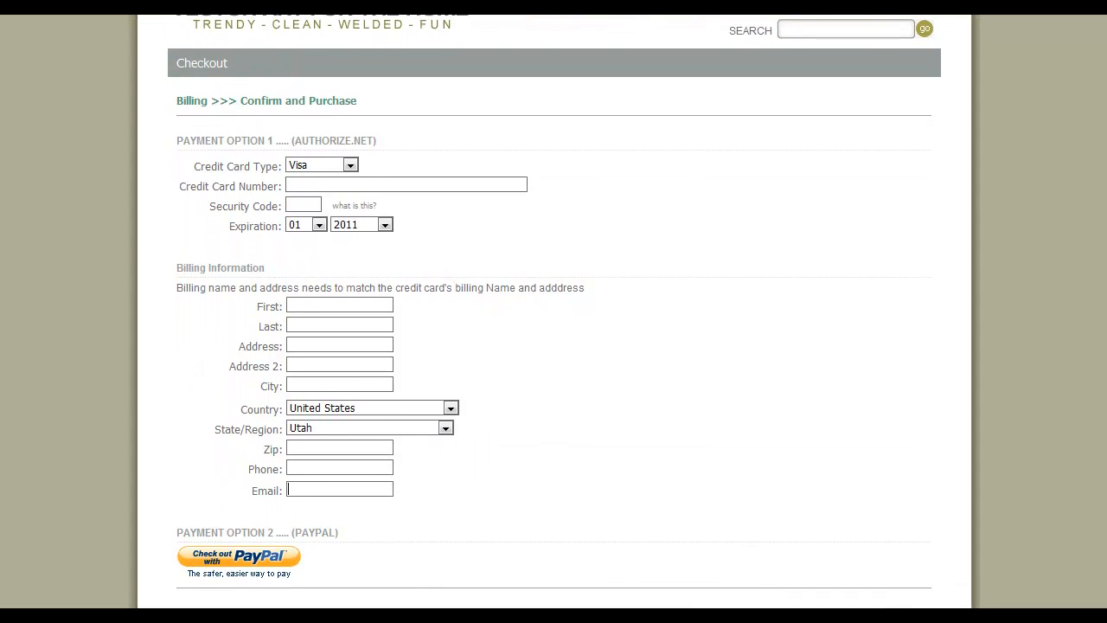
scroll("down", 3)
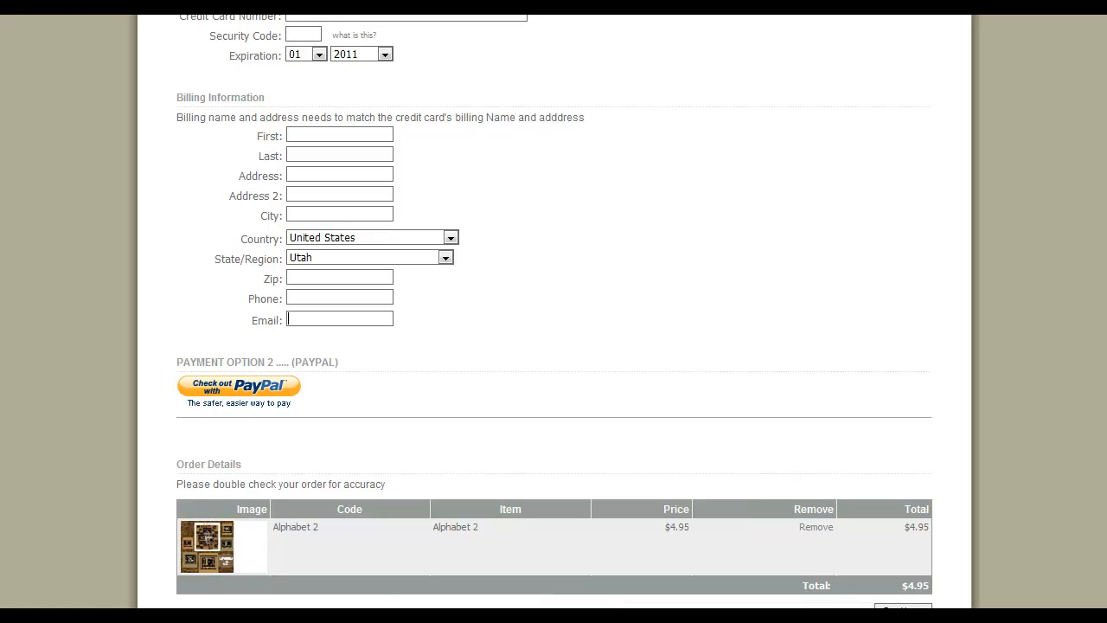
scroll("down", 3)
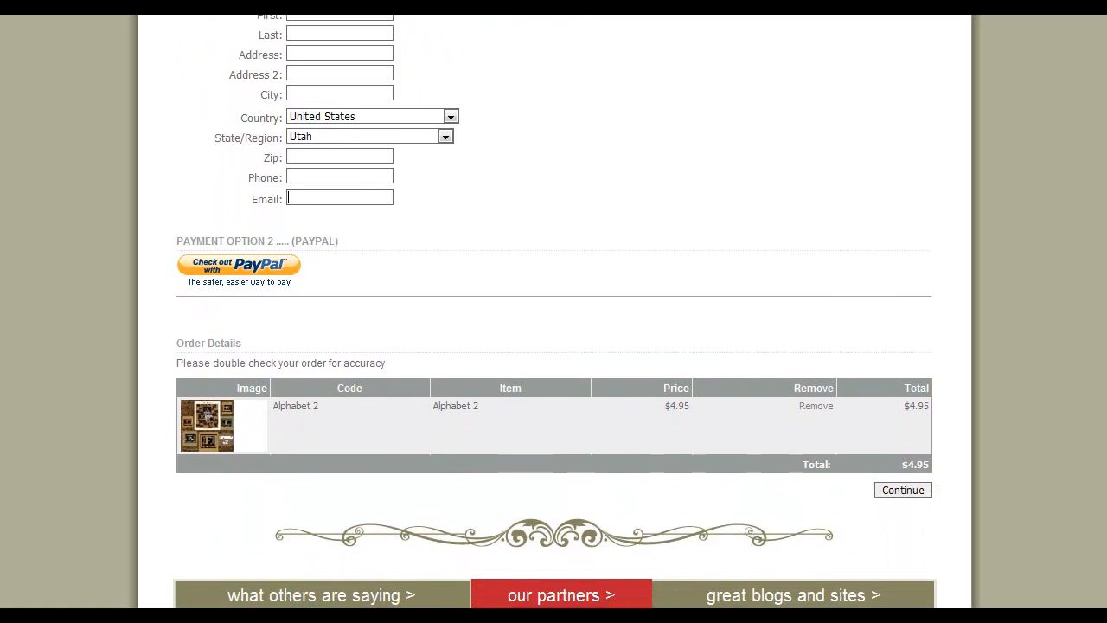
scroll("down", 3)
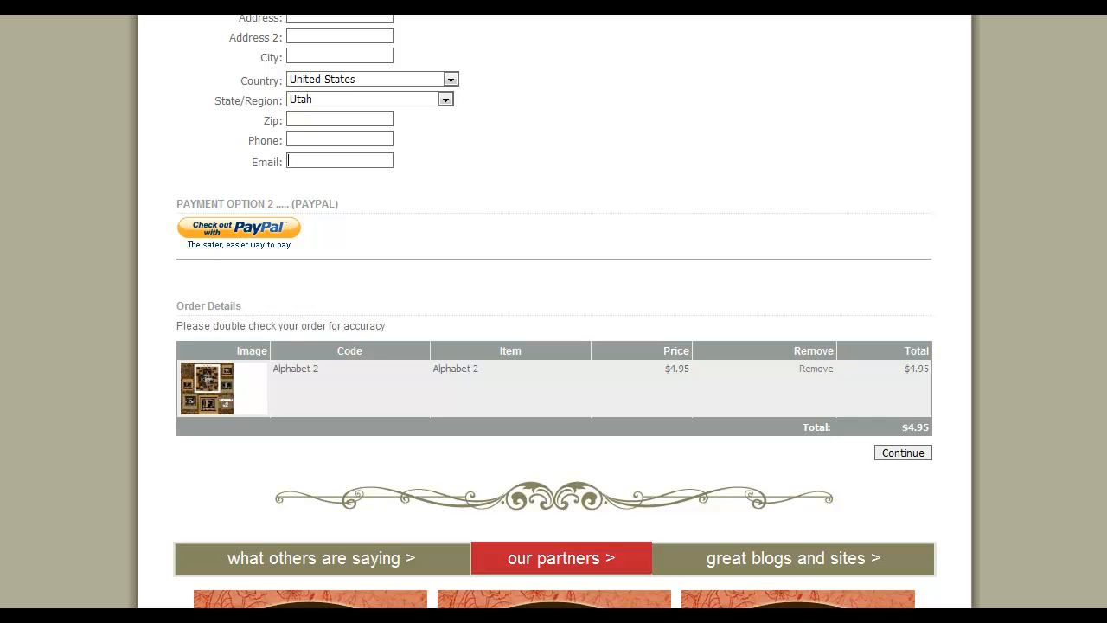
mouse_move(926, 457)
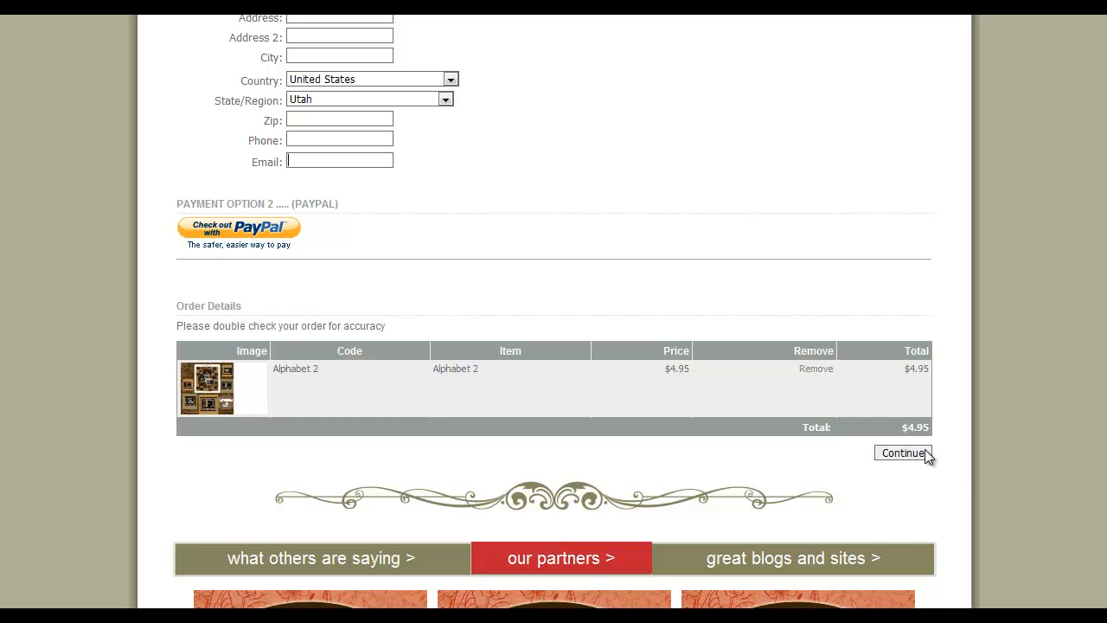
Continue past billing, select GSD as the download type, and place the free Alphabet 2 order.
left_click(903, 454)
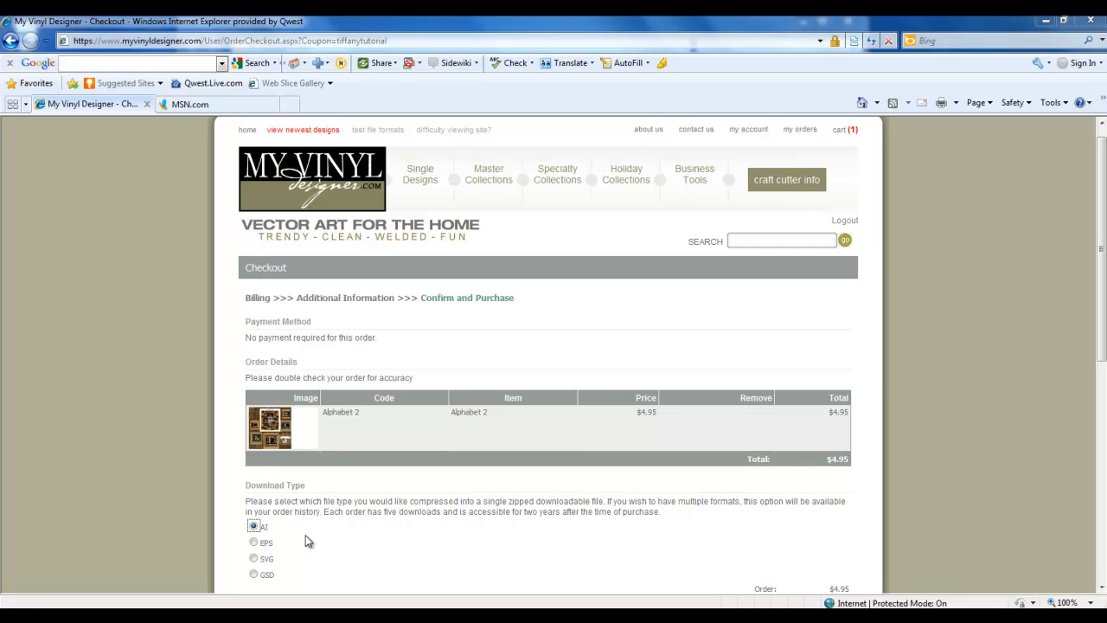
mouse_move(293, 548)
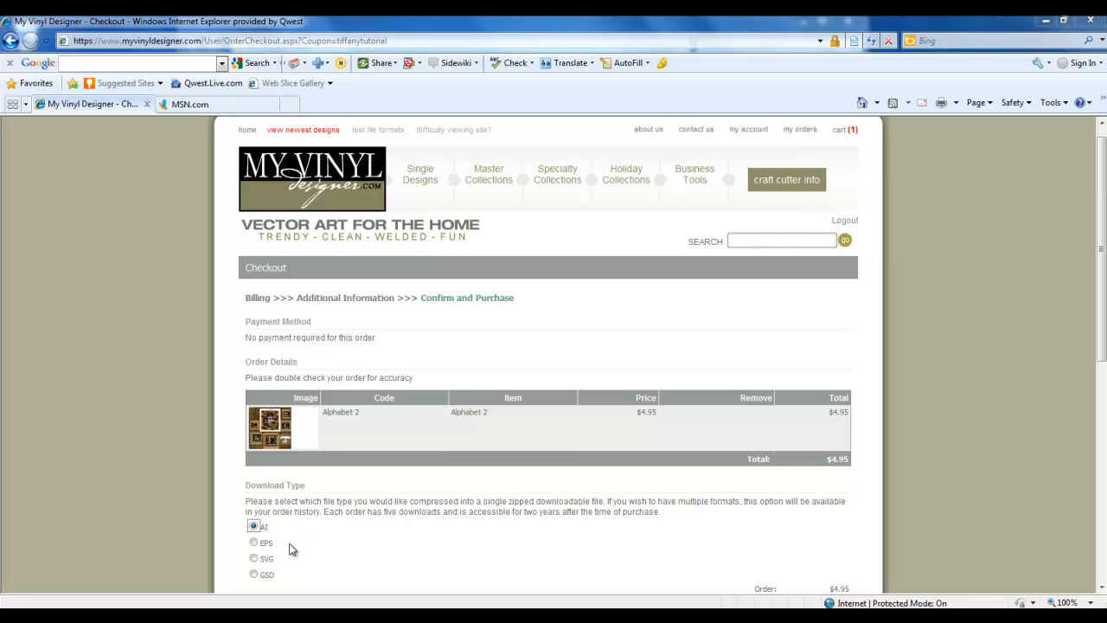
left_click(239, 588)
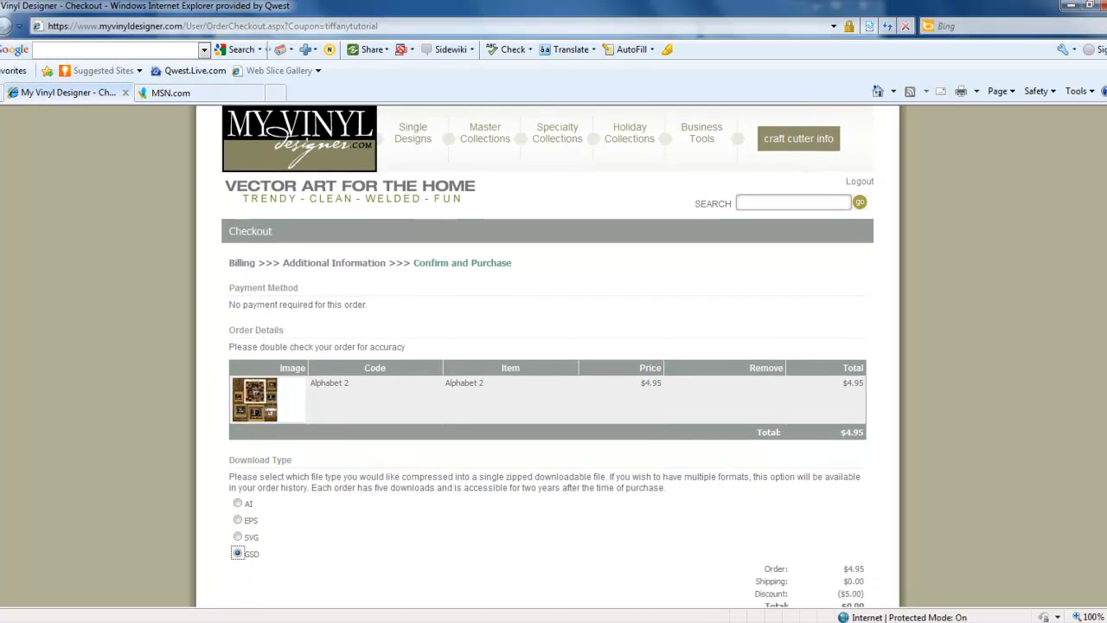
scroll("down", 3)
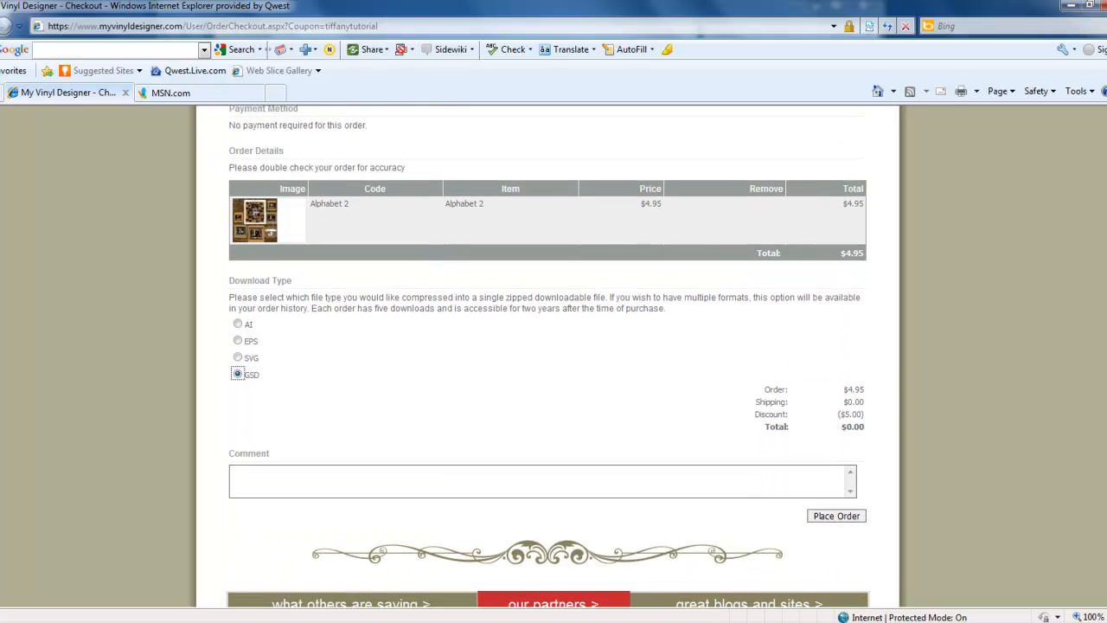
mouse_move(941, 433)
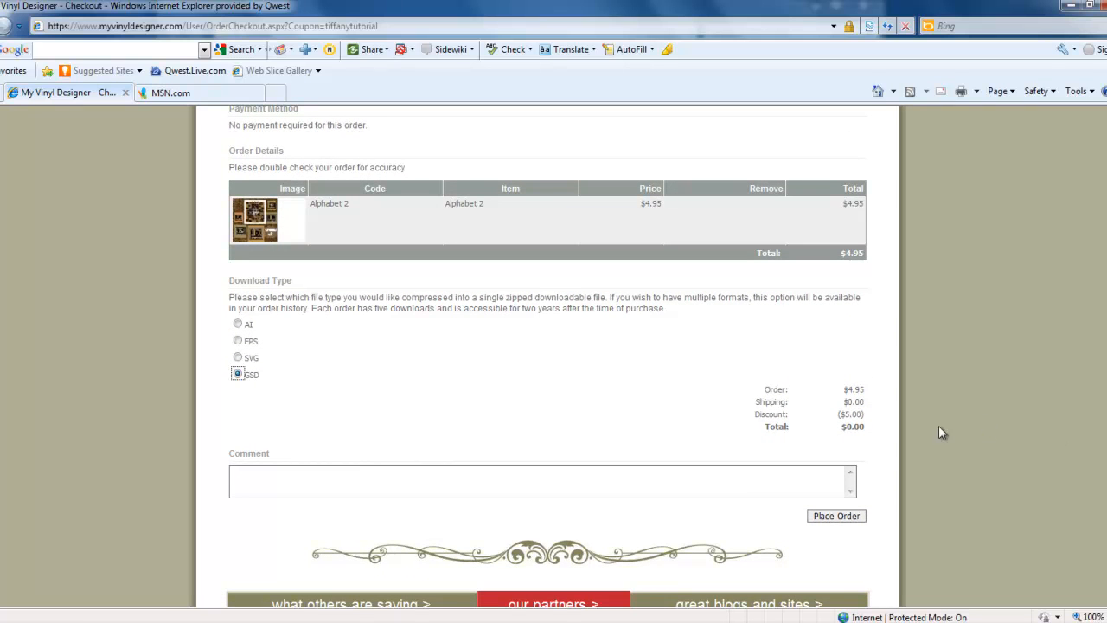
mouse_move(837, 516)
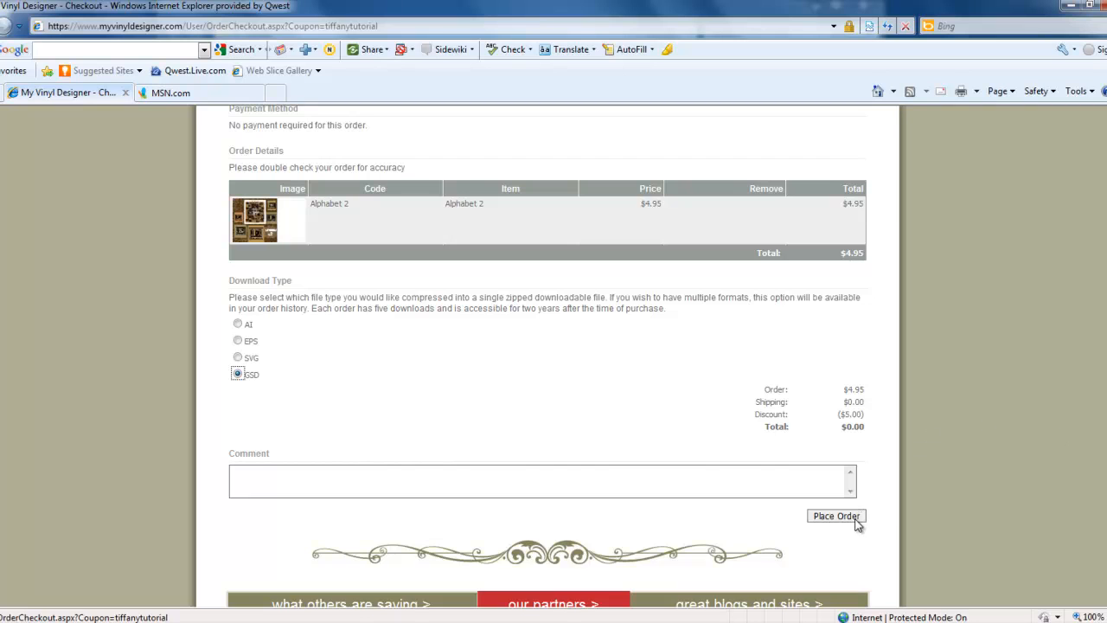
left_click(837, 516)
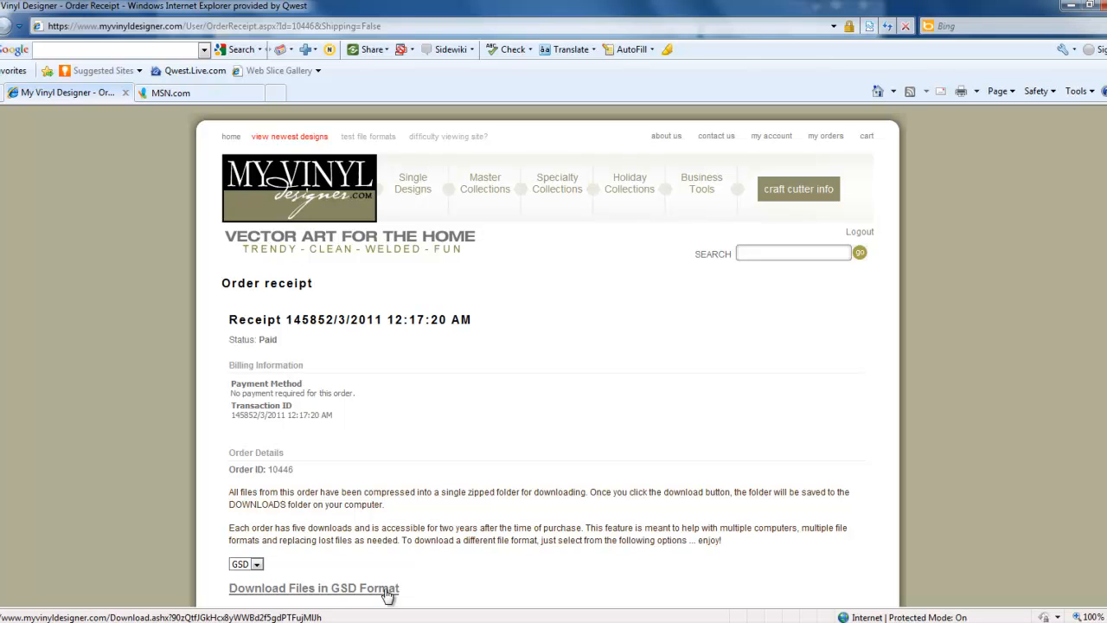
Download the order's files in GSD format and choose to save the zipped archive.
left_click(313, 588)
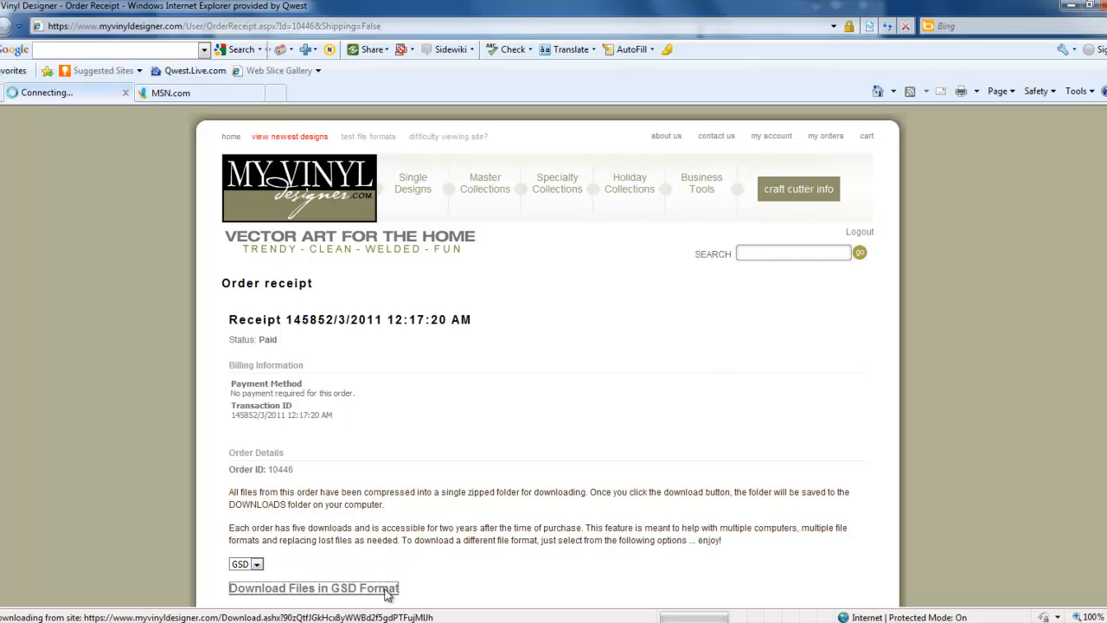
left_click(313, 589)
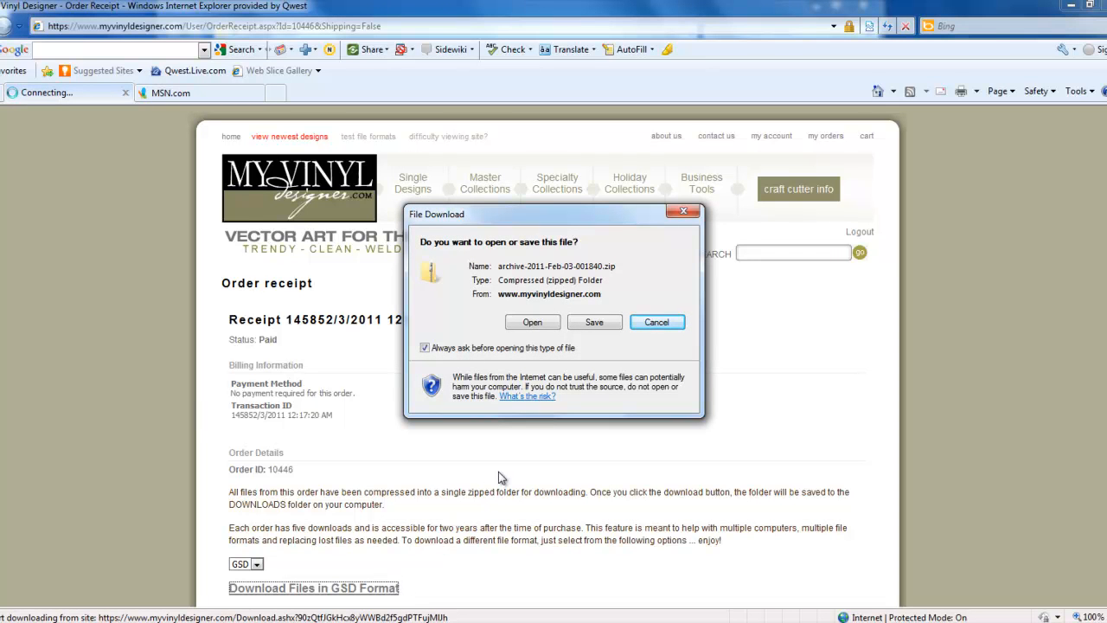
mouse_move(595, 322)
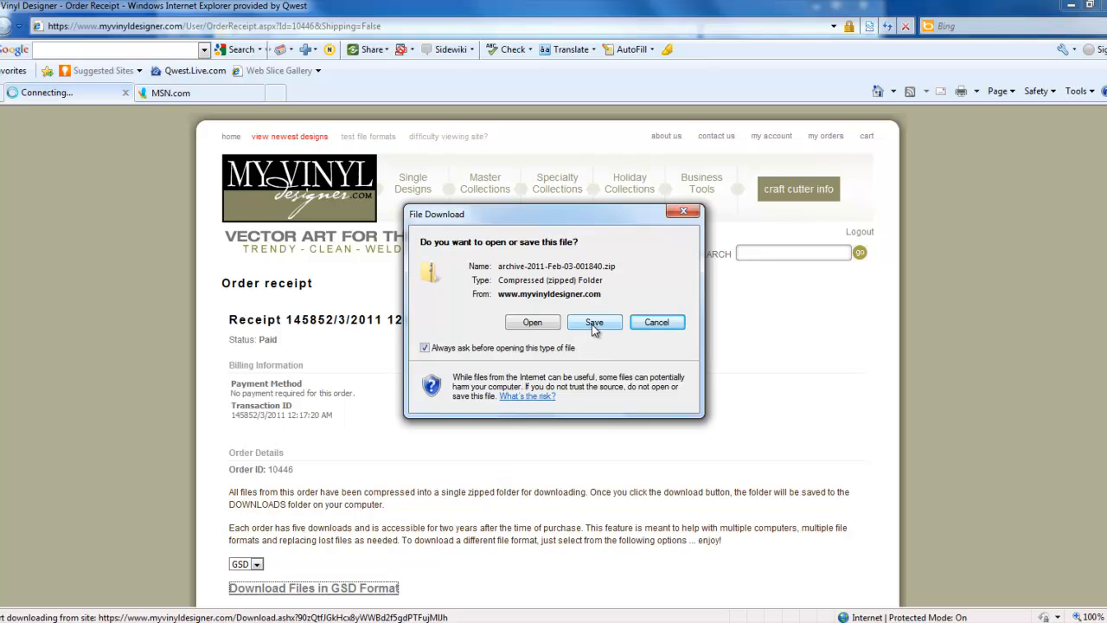
left_click(595, 321)
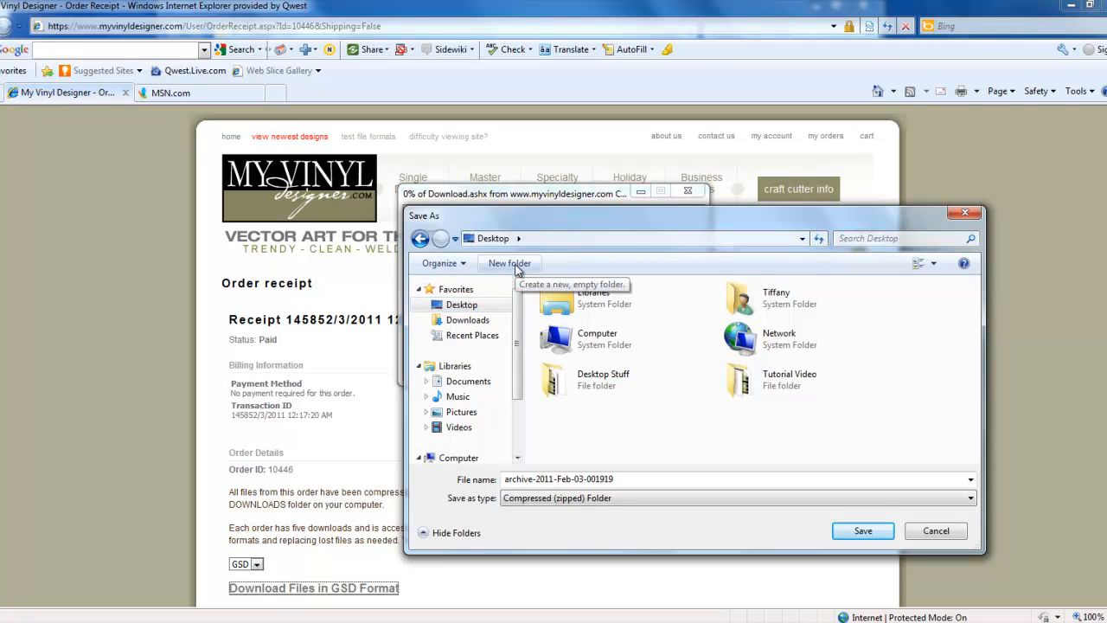
Create a desktop folder named My Vinyl Designs and save the zipped archive into it.
left_click(509, 263)
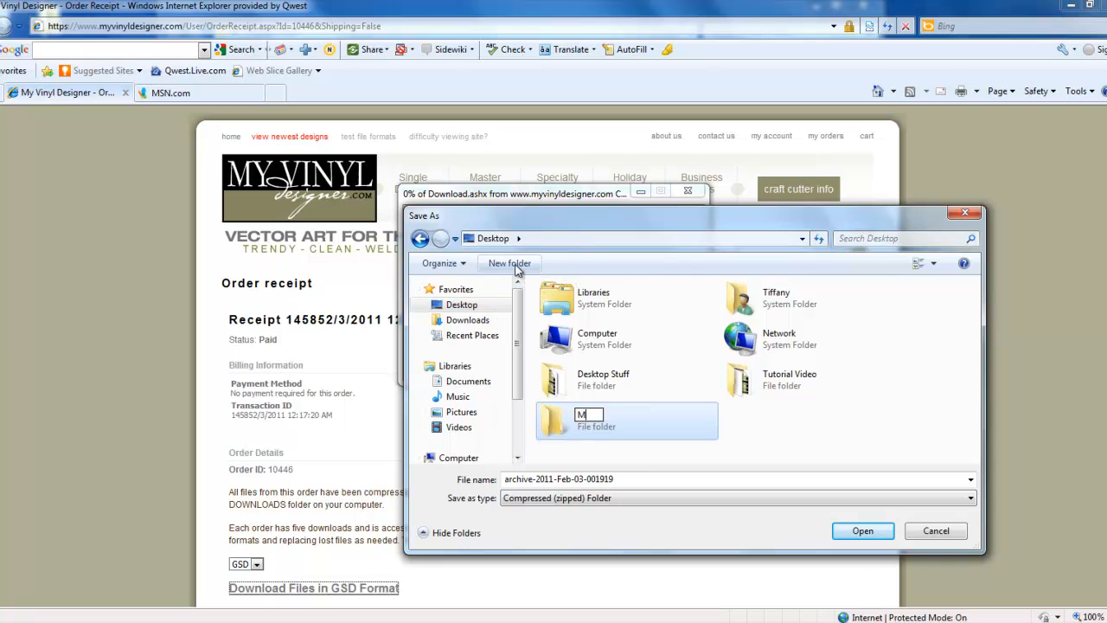
type("y Vinyl Designs")
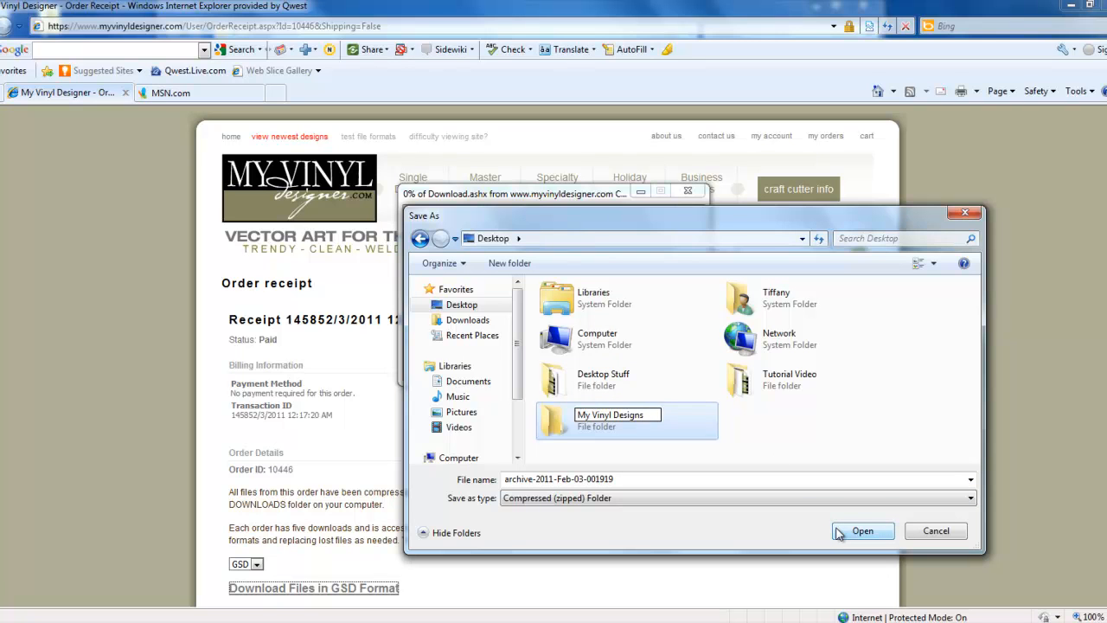
left_click(626, 421)
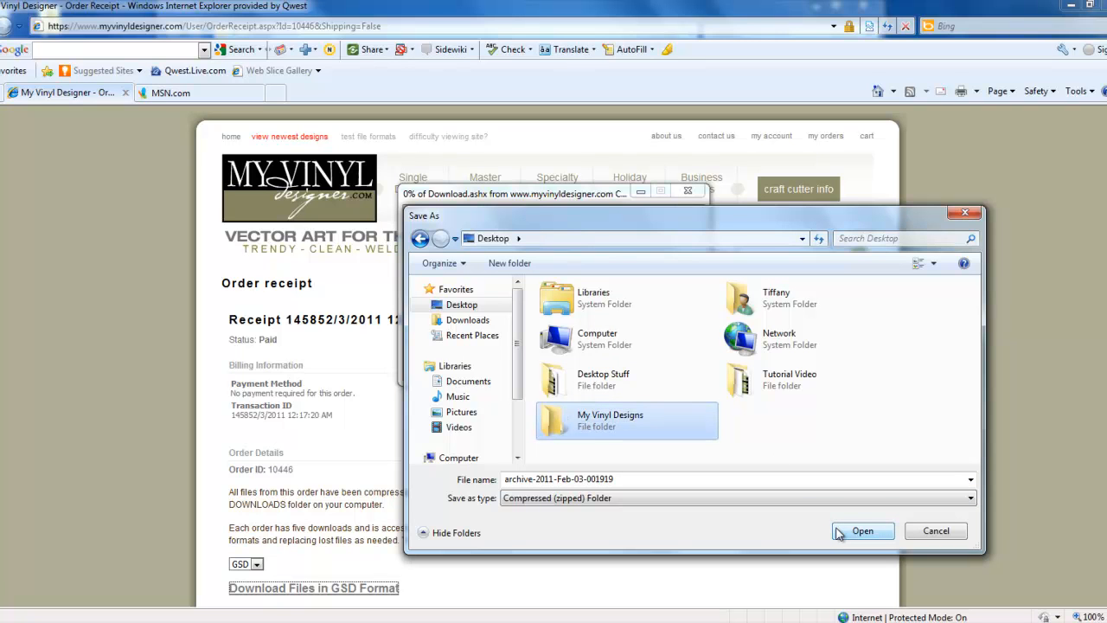
double_click(609, 421)
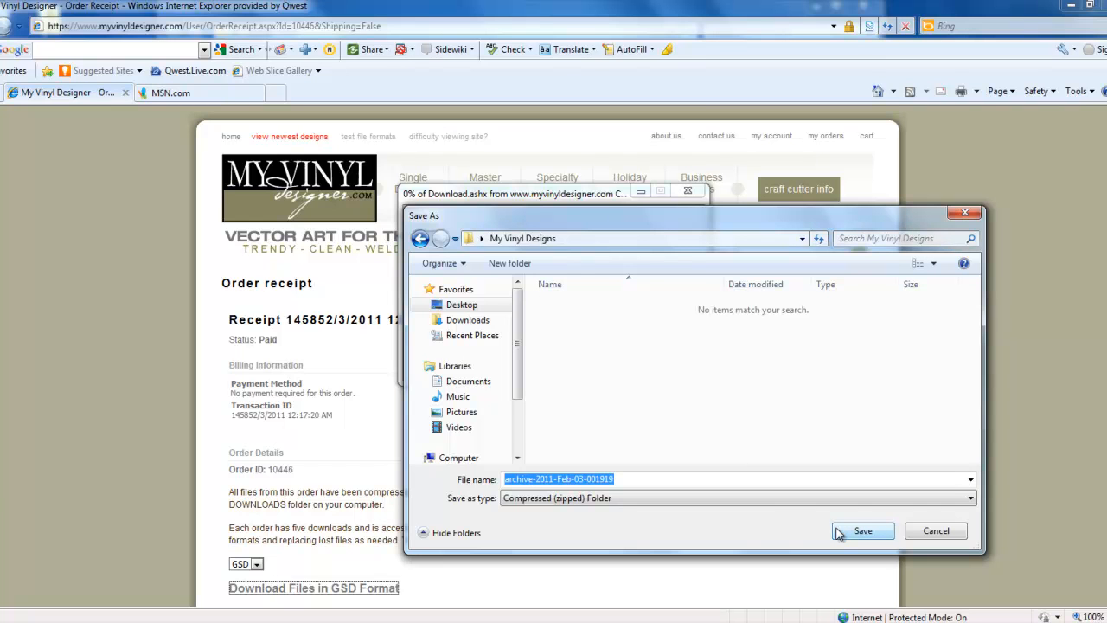
left_click(862, 529)
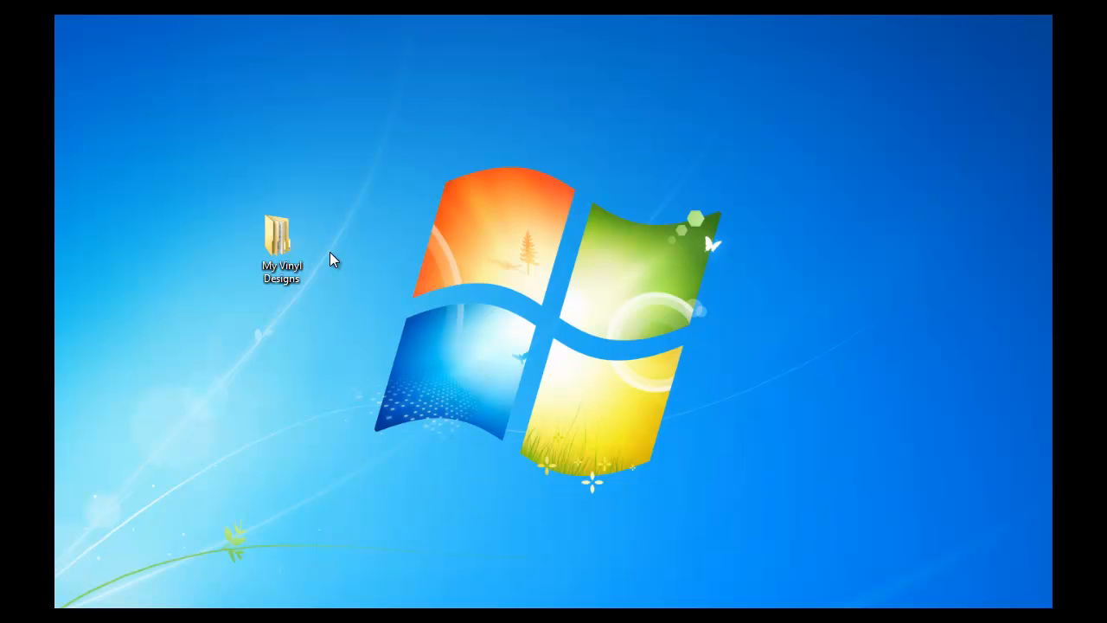
Open the My Vinyl Designs desktop folder showing the saved 8,701 KB archive.
left_click(280, 242)
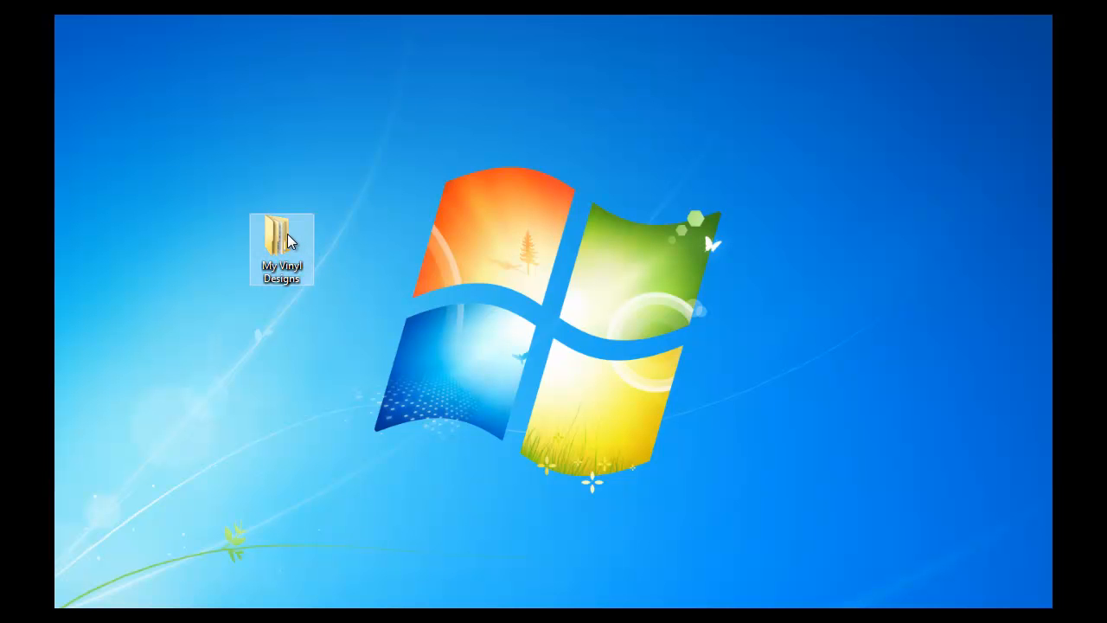
double_click(281, 240)
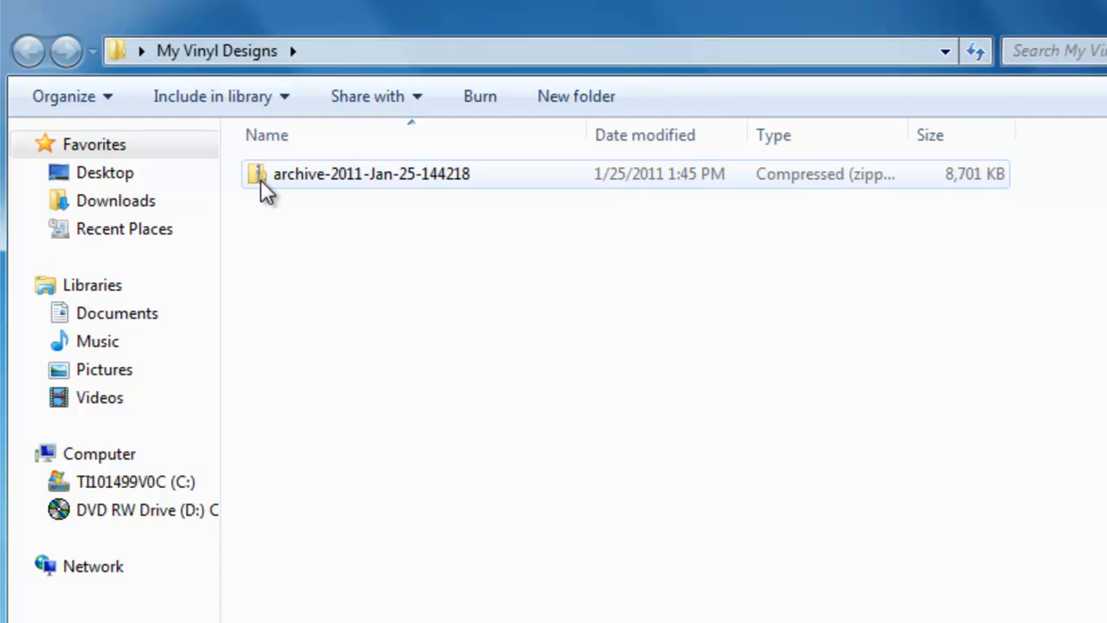
Extract the downloaded archive zip to its default destination, revealing a files subfolder.
right_click(371, 173)
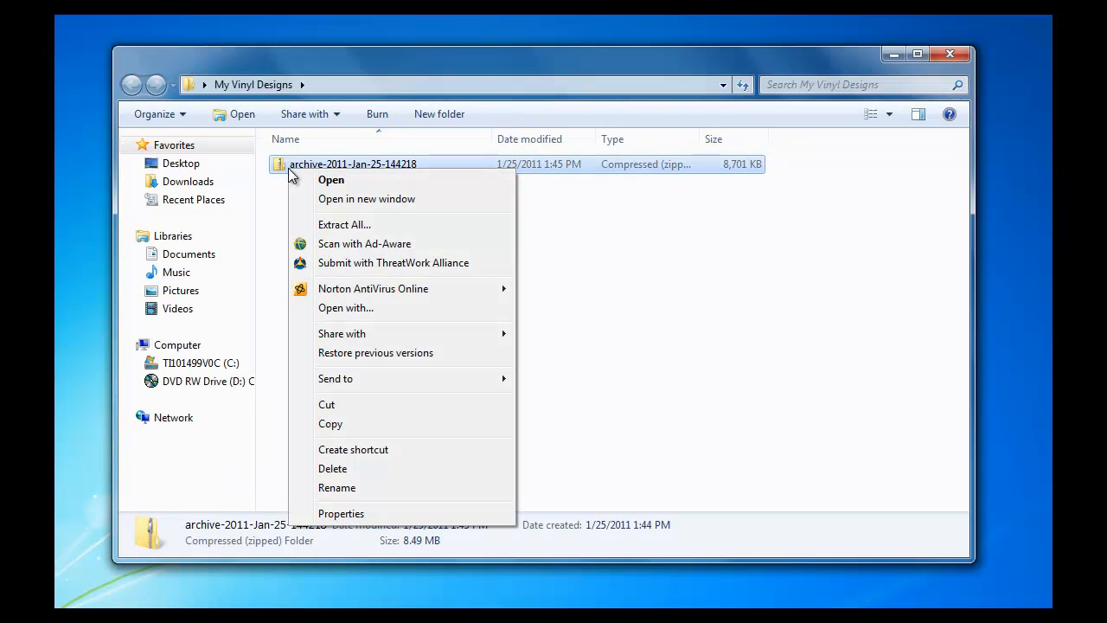
mouse_move(344, 225)
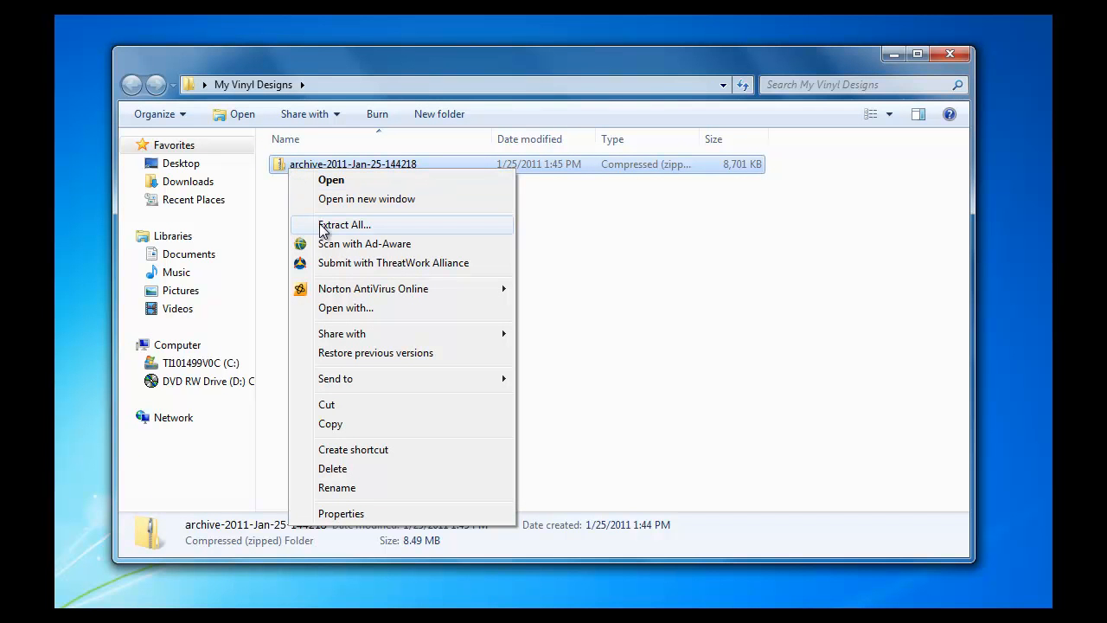
mouse_move(312, 232)
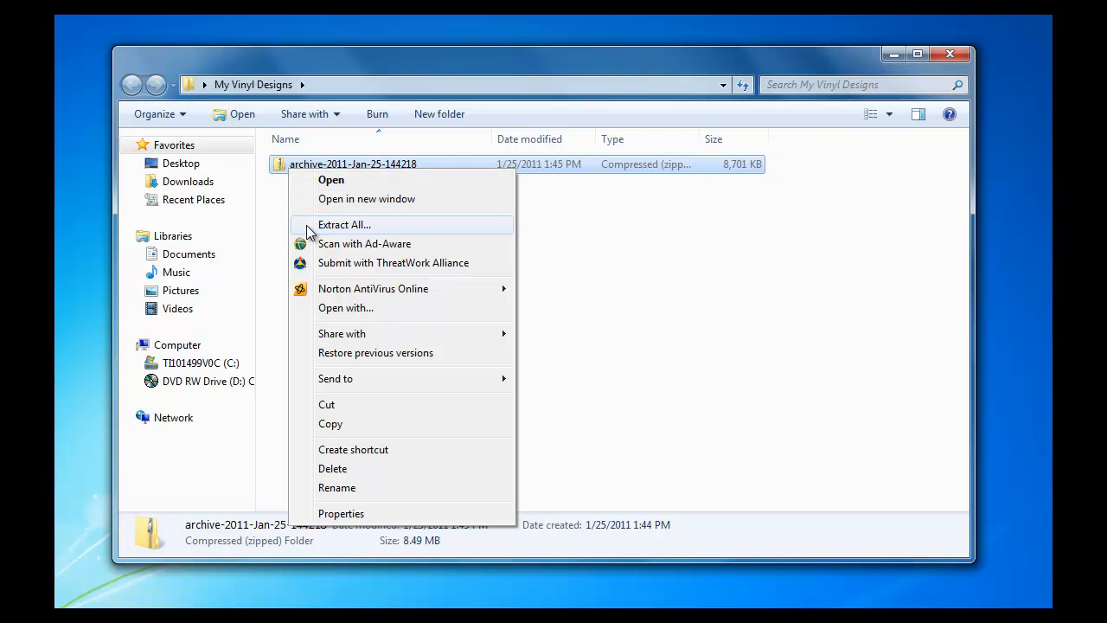
left_click(342, 225)
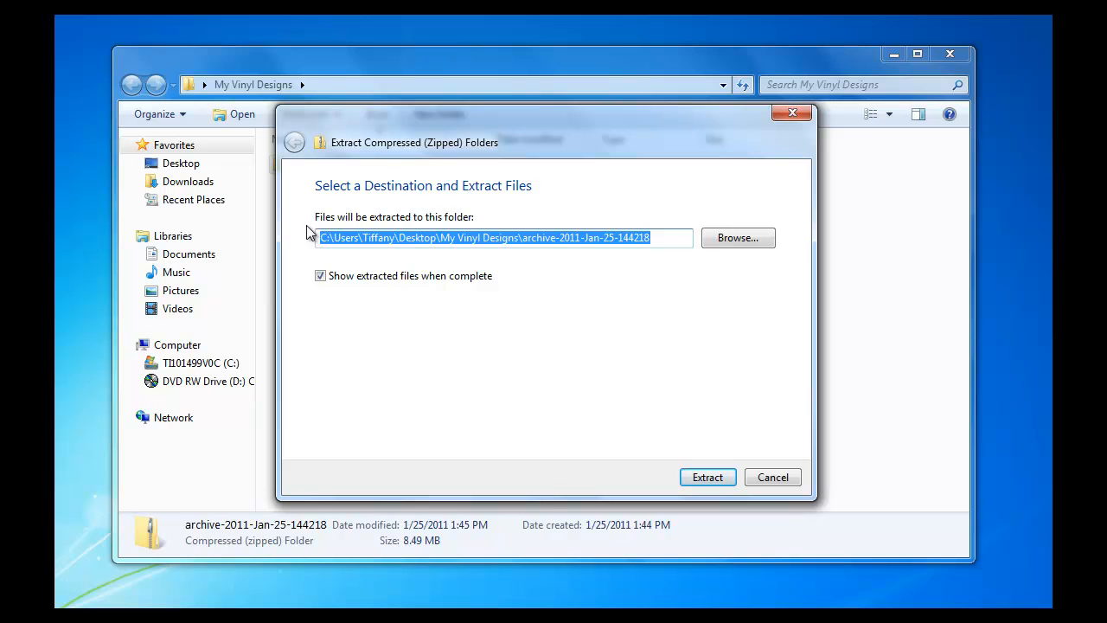
mouse_move(476, 301)
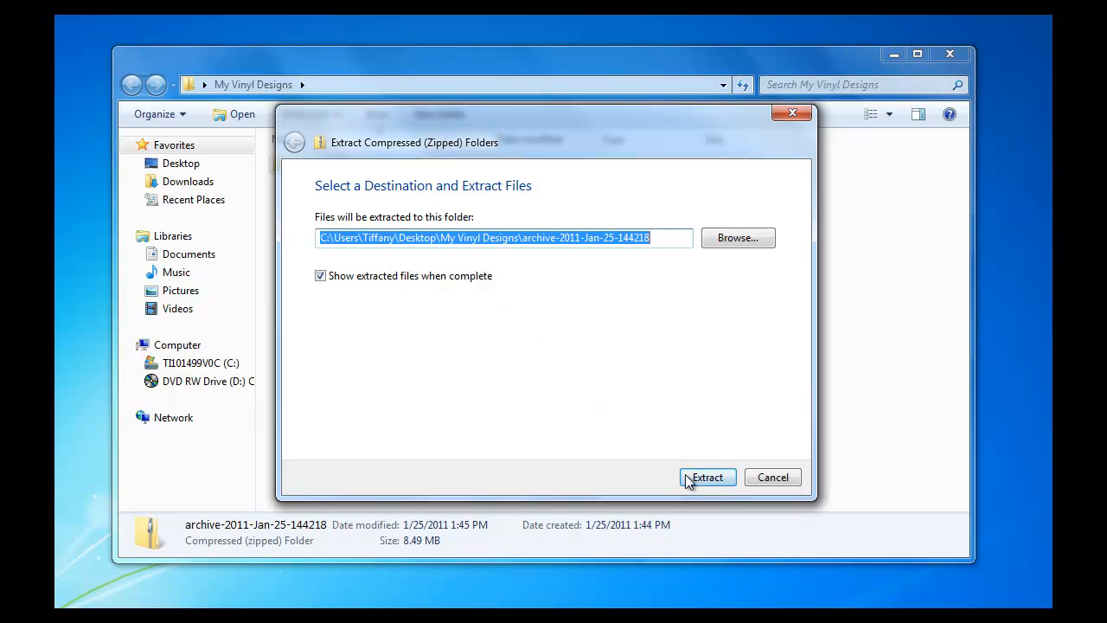
left_click(706, 477)
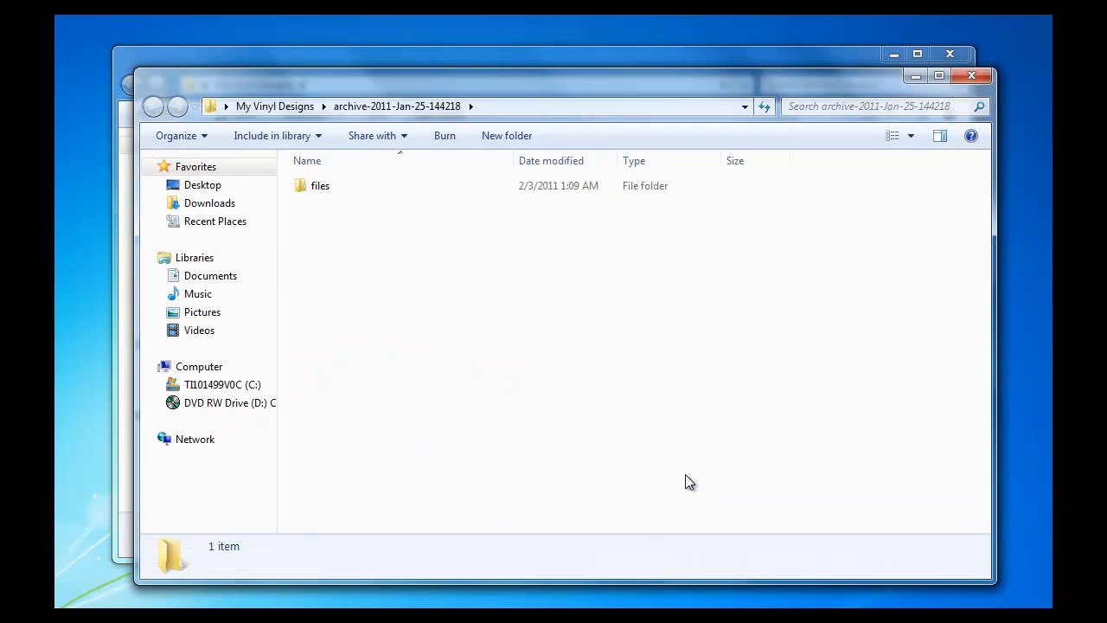
mouse_move(377, 232)
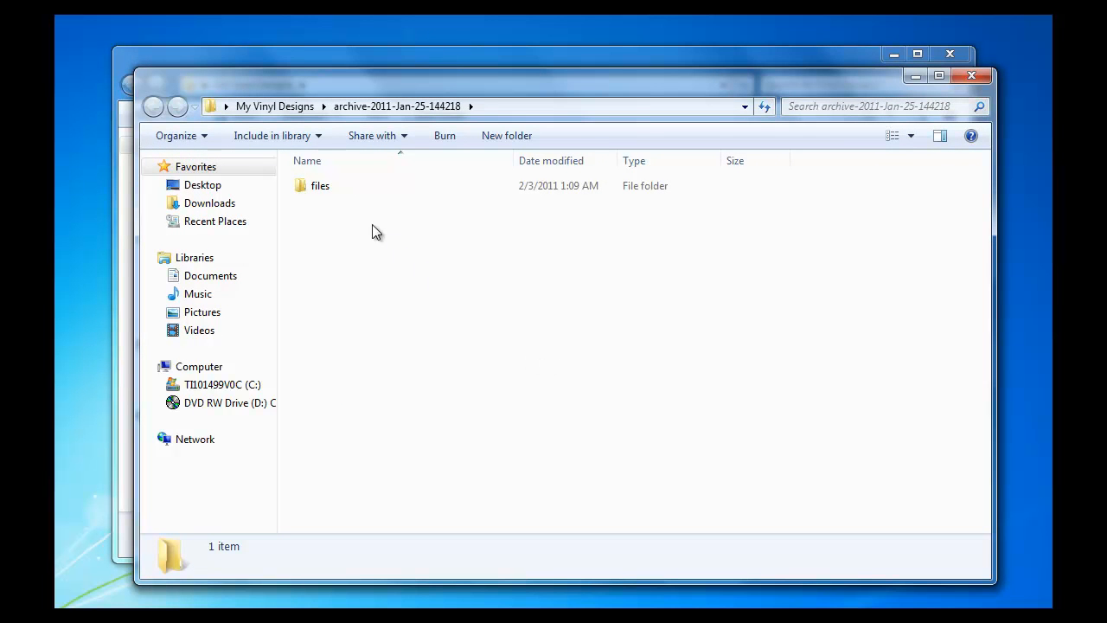
mouse_move(320, 185)
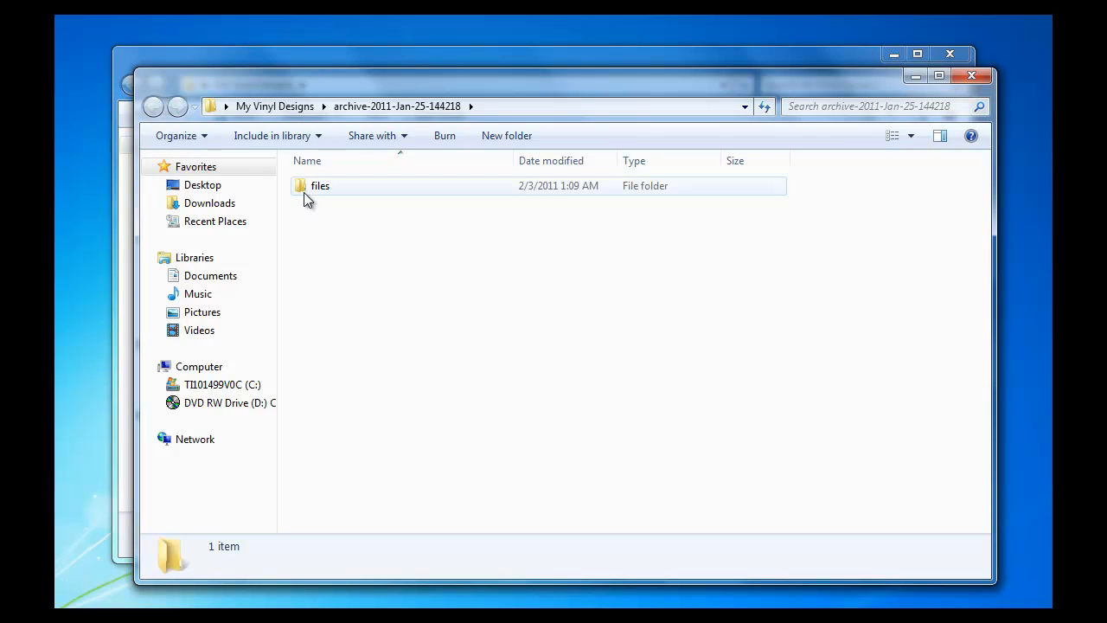
Inside the files folder, extract the 2_ALPHABET_GSD zip into its own 2_ALPHABET_GSD folder.
double_click(320, 185)
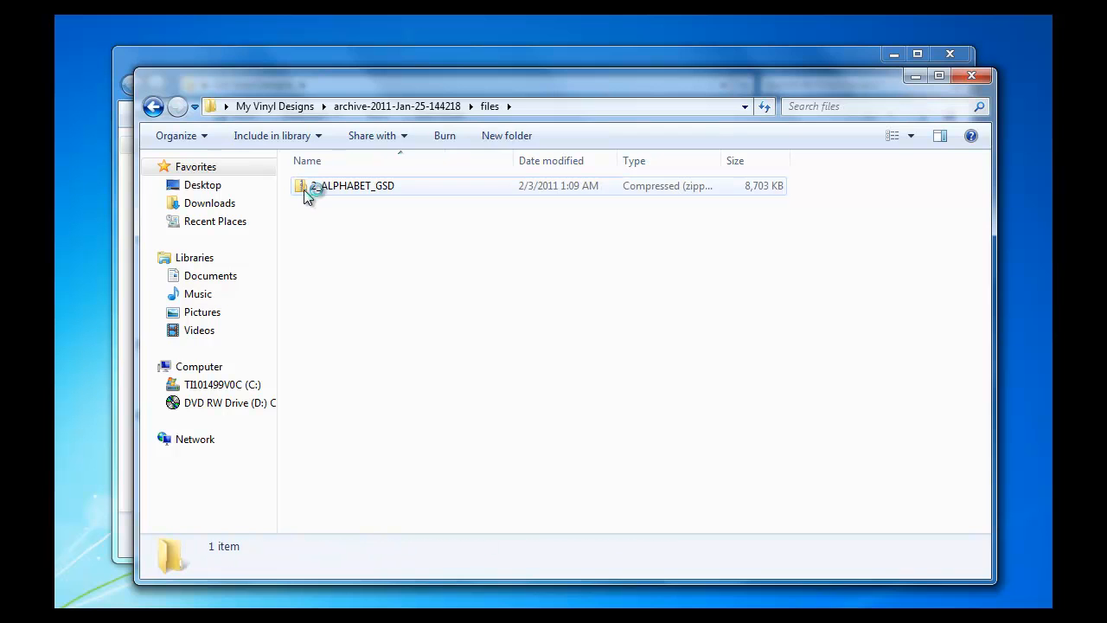
right_click(355, 186)
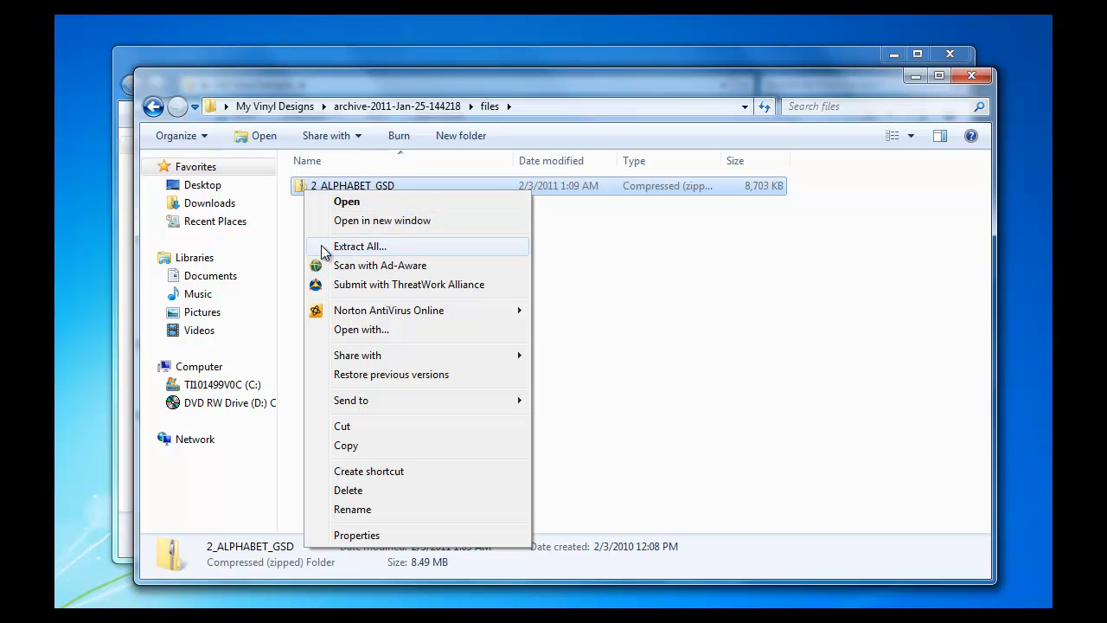
left_click(360, 246)
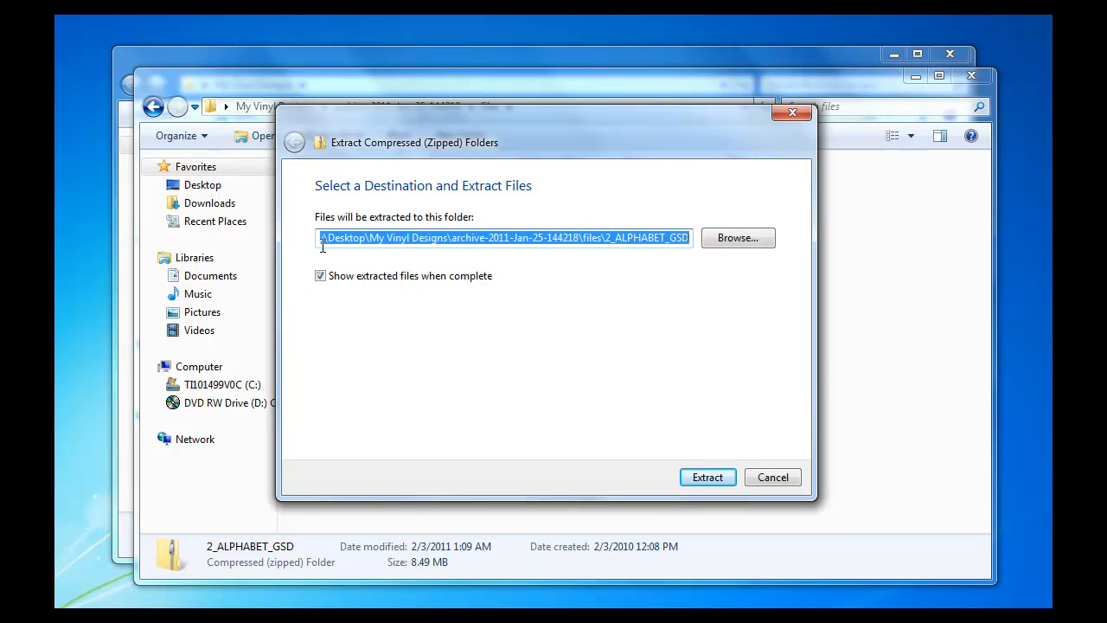
mouse_move(554, 375)
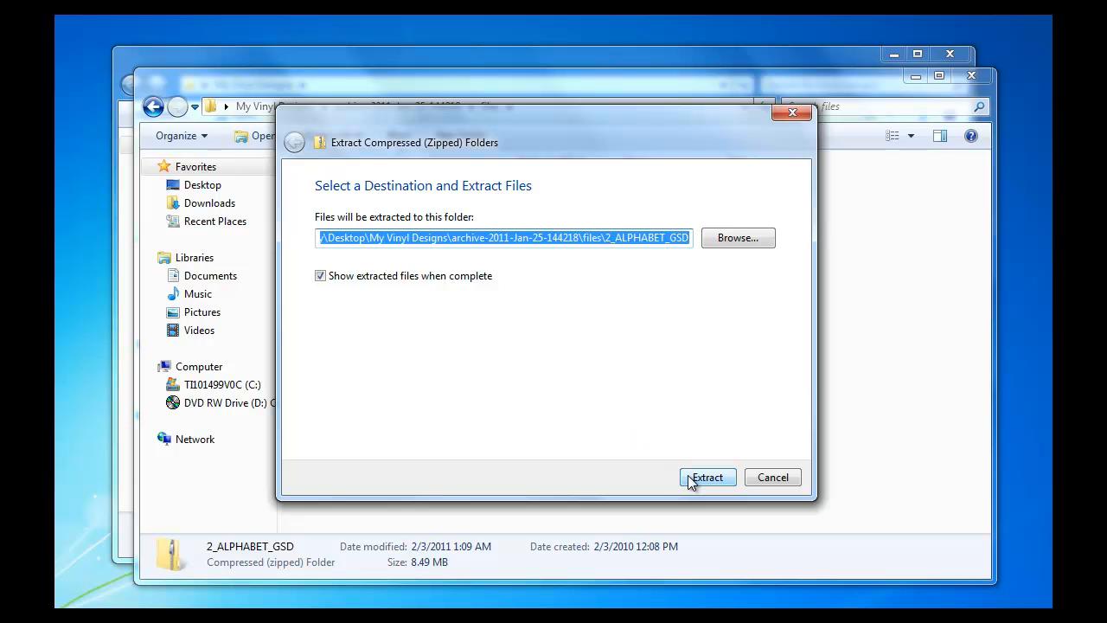
left_click(706, 478)
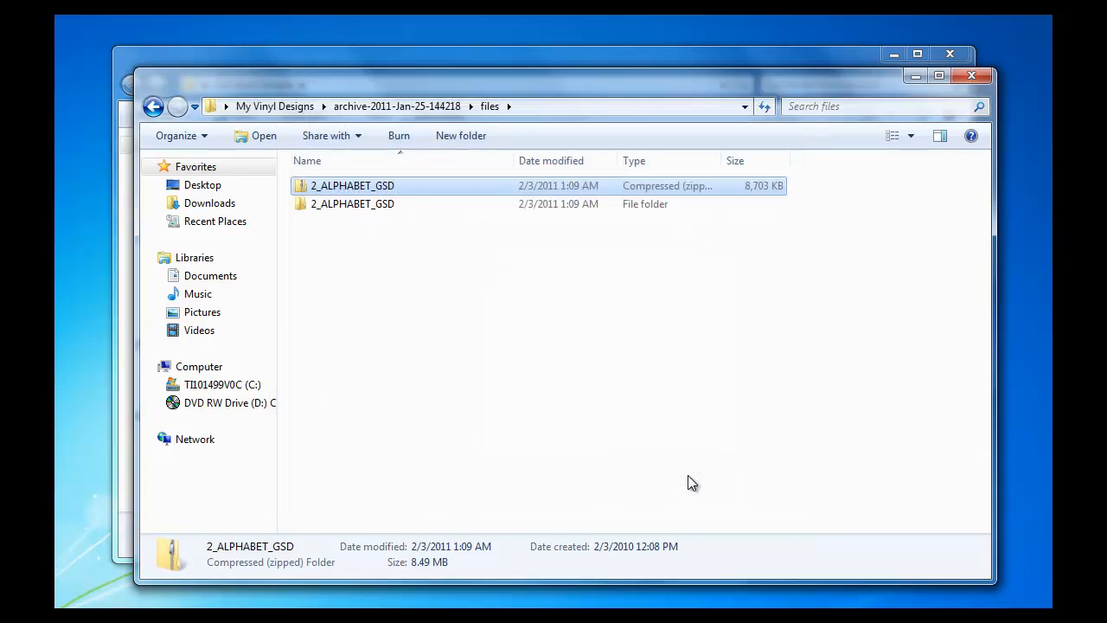
Show the extracted 2_ALPHABET_GSD folder contents, listing the 31 GSD letter files such as 2_A and 2_B.
double_click(353, 204)
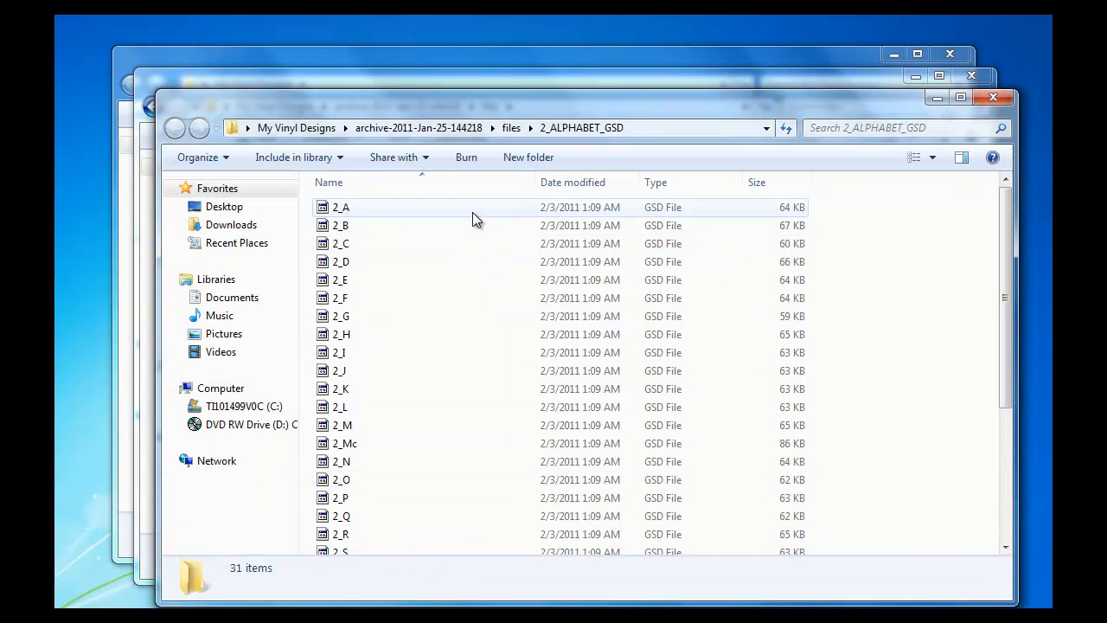
mouse_move(474, 298)
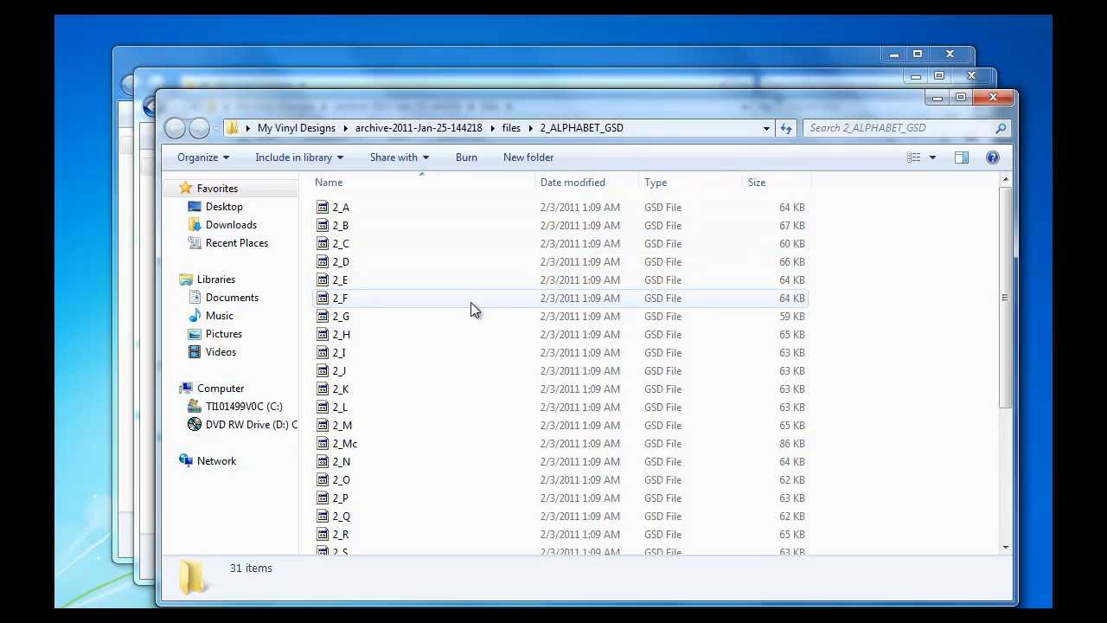